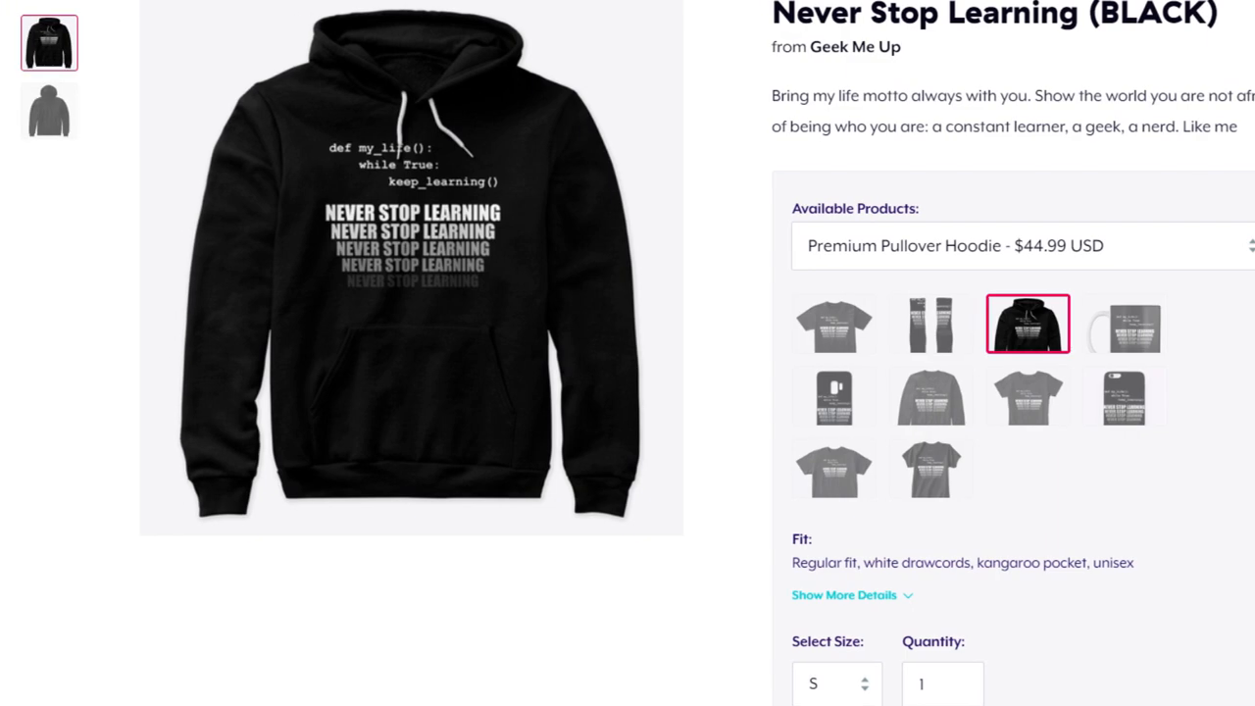
Step: Browse from the ros_tutorials packages folder into the opencv package folder, beside the jrosebr1/imutils page
click(835, 324)
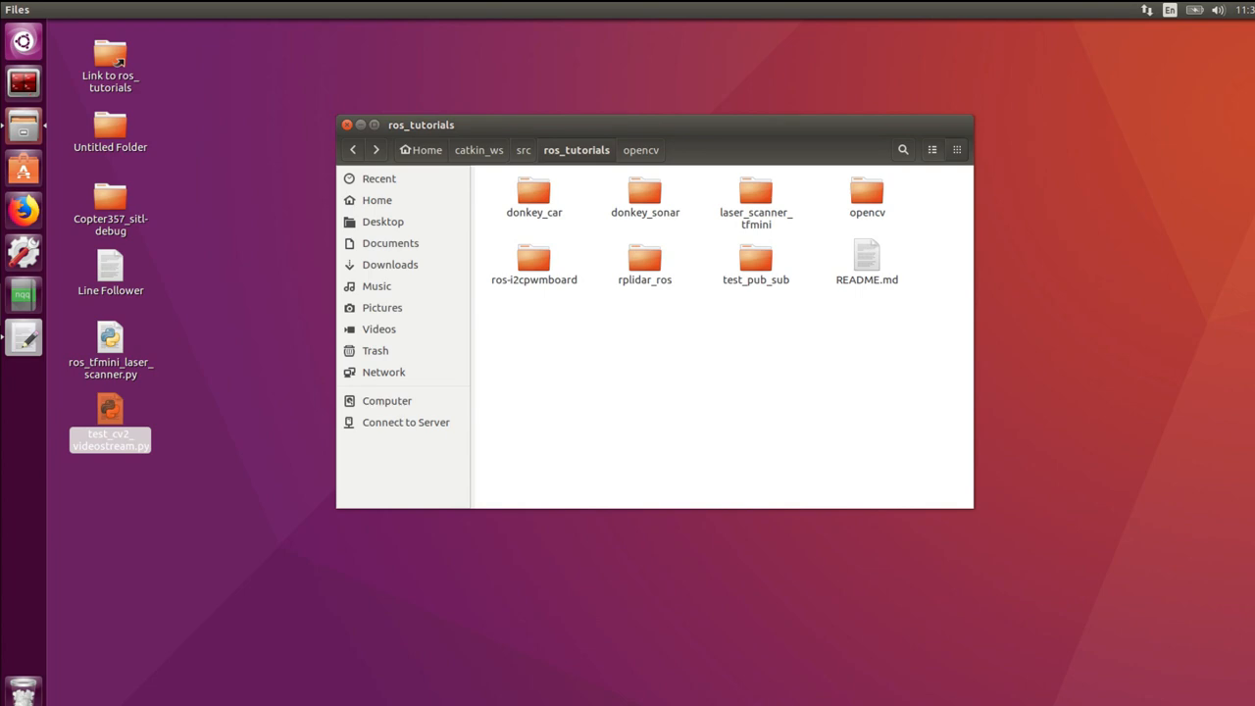
click(867, 196)
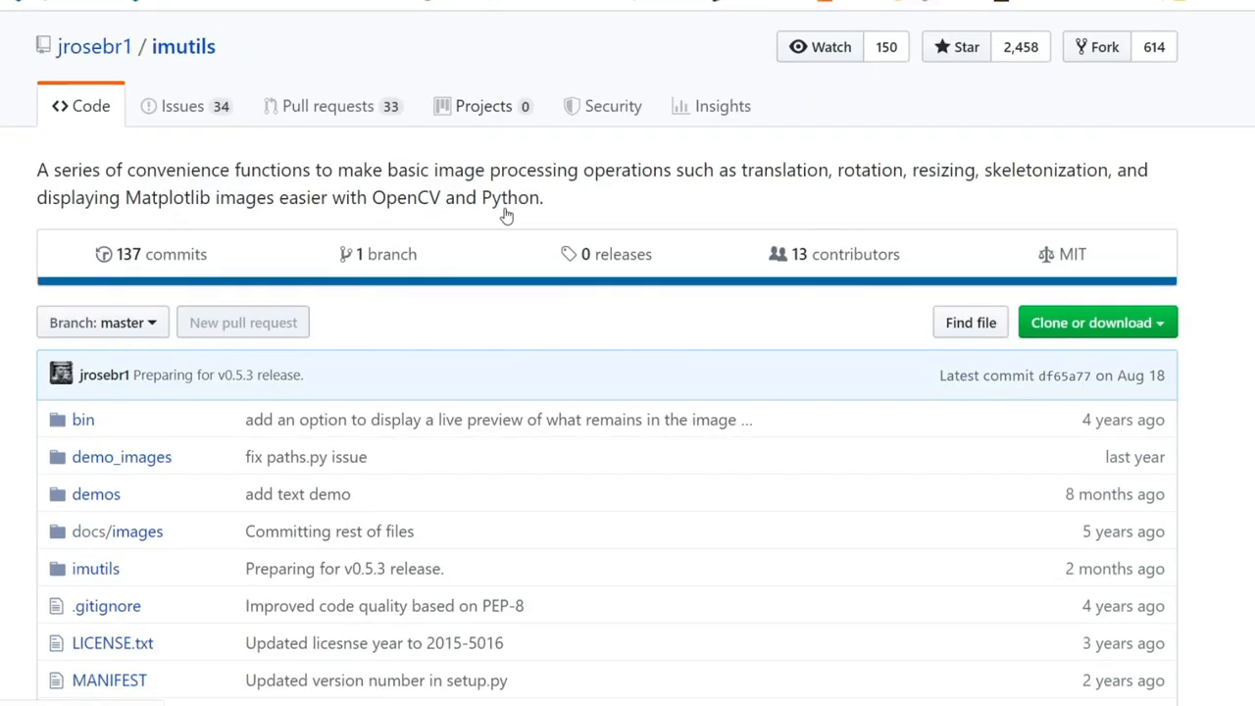
Step: Bring the opencv/include terminal forward and enter 'python range_detector.py'
click(81, 419)
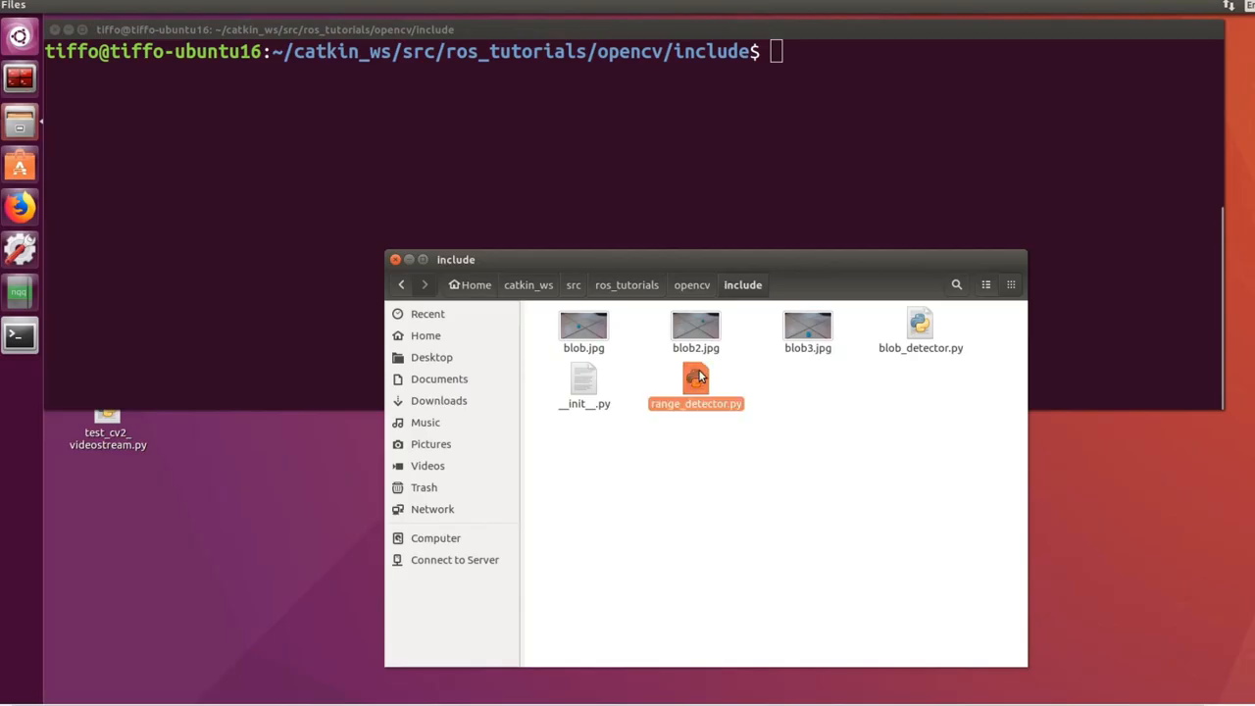
click(696, 378)
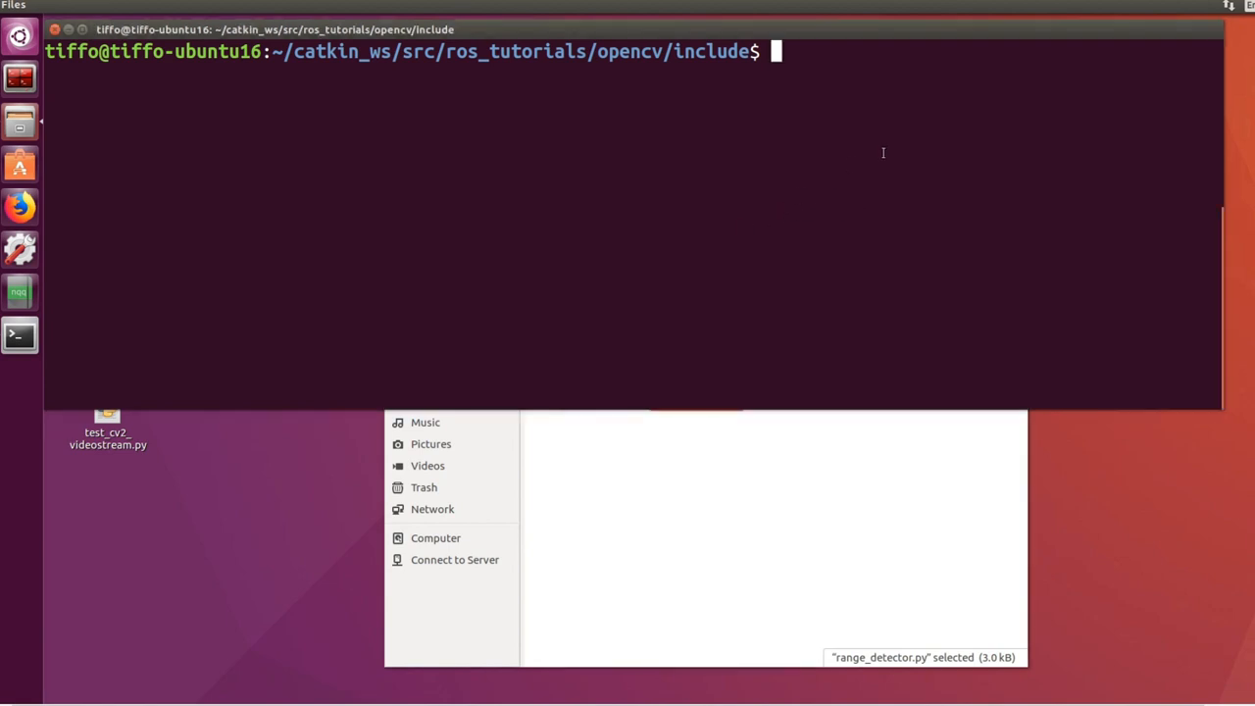
text(python range_detector.py)
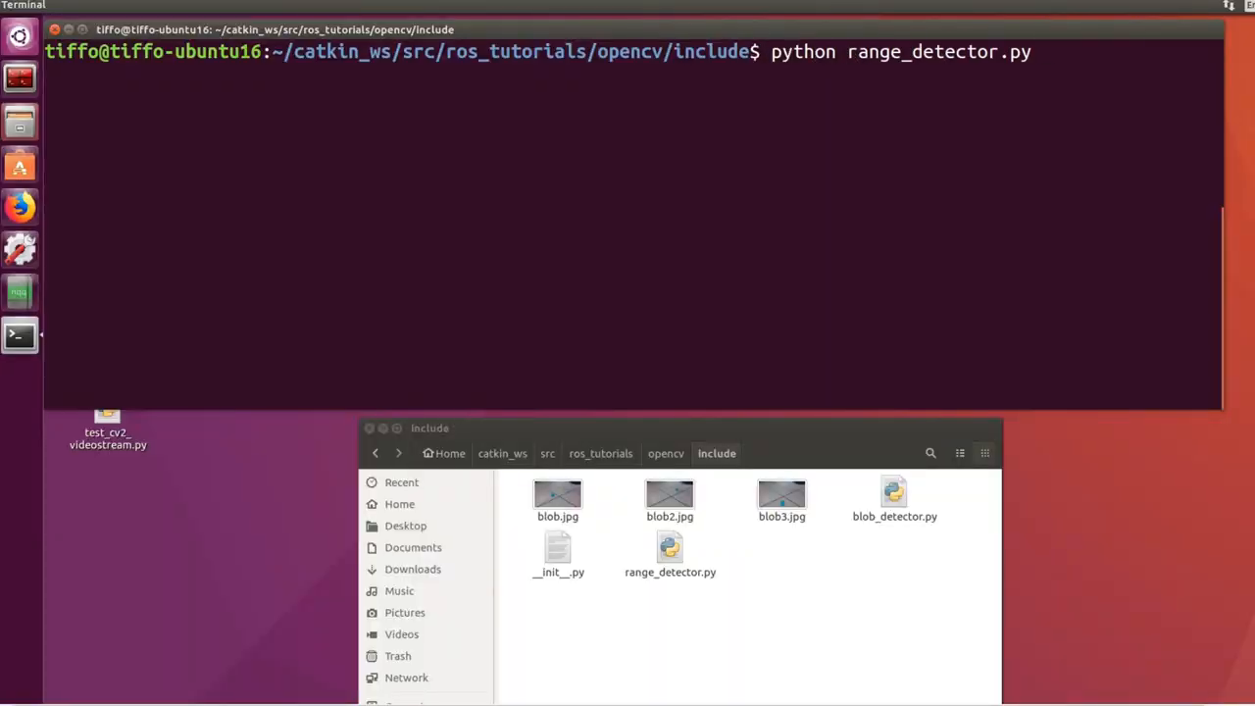
Step: Run the range detector on blob.jpg with the HSV filter and raise minimum saturation
text(--image blob.jpg)
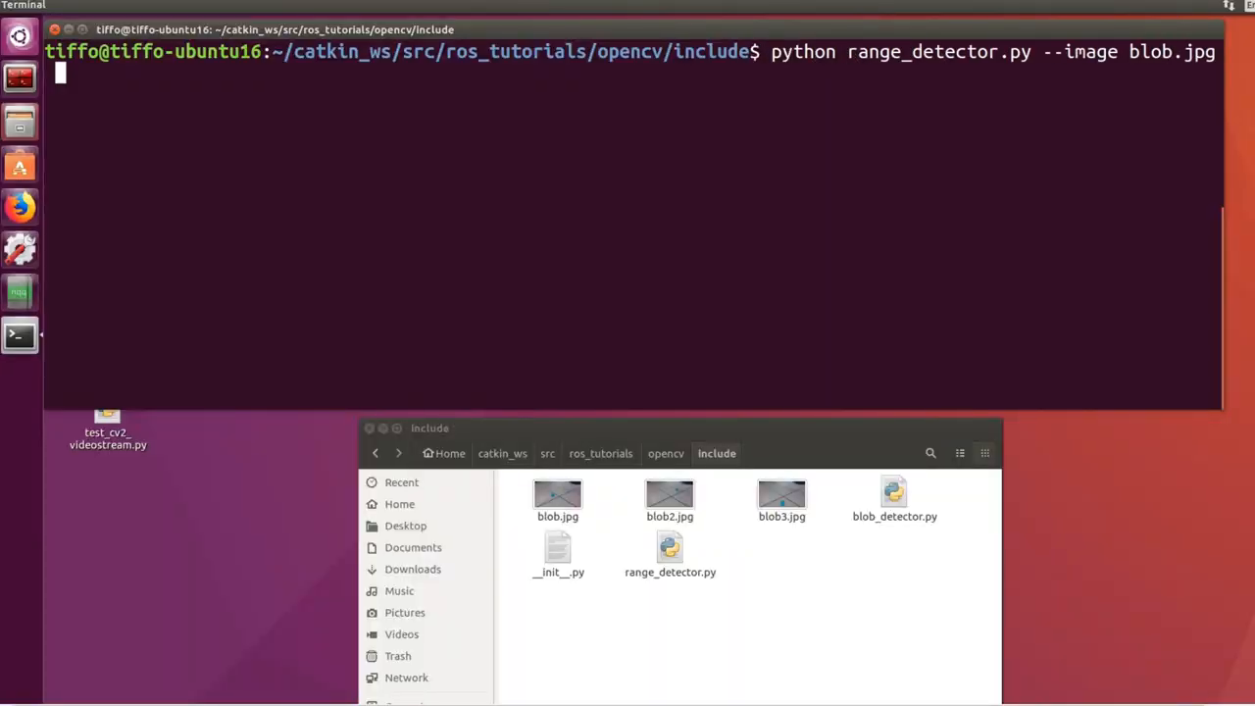
text(--filter HSV --preview)
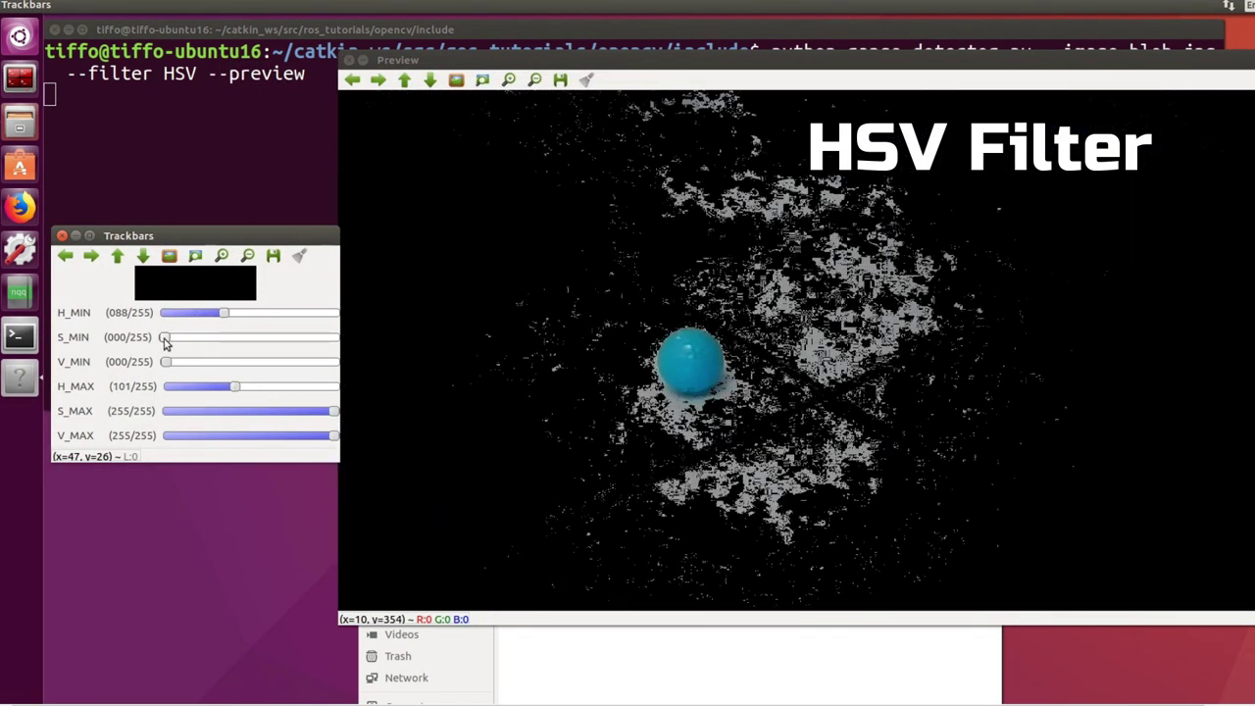
drag(166, 361, 242, 361)
text(--filter rgb --preview)
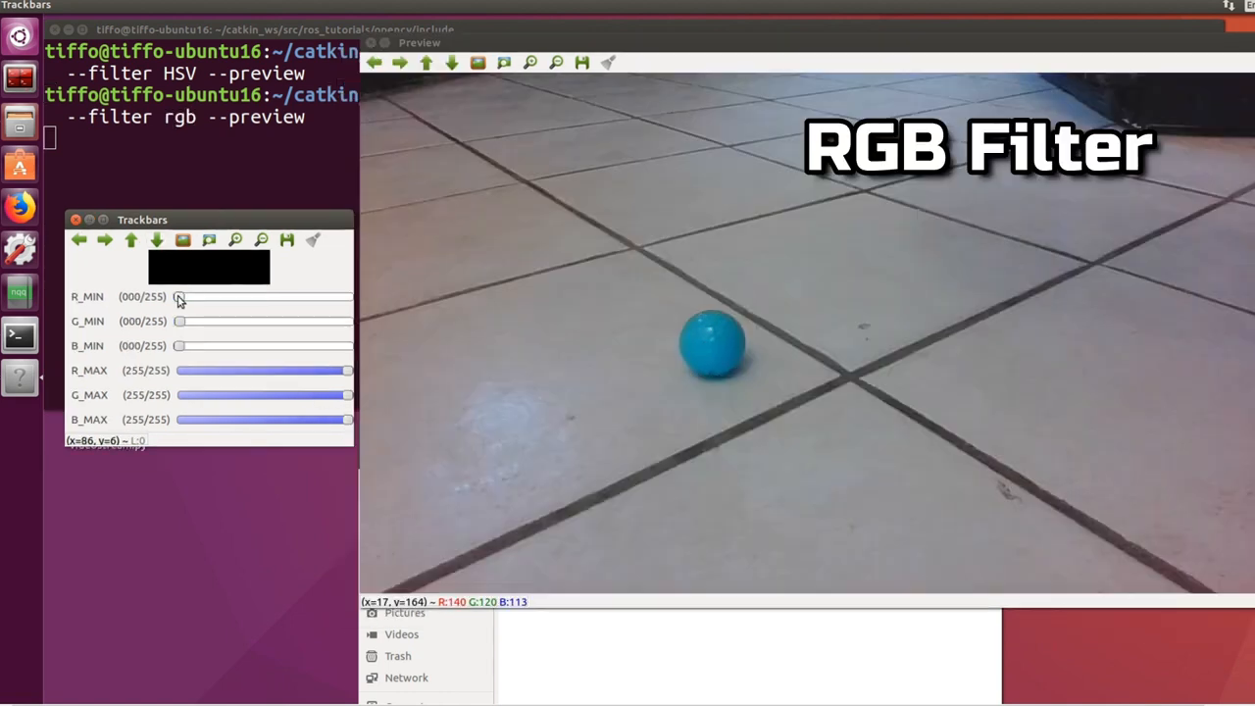
Step: Tune RGB thresholds: R_MIN 84, G_MIN 77, B_MAX about 109 to hide the floor
drag(179, 296, 236, 297)
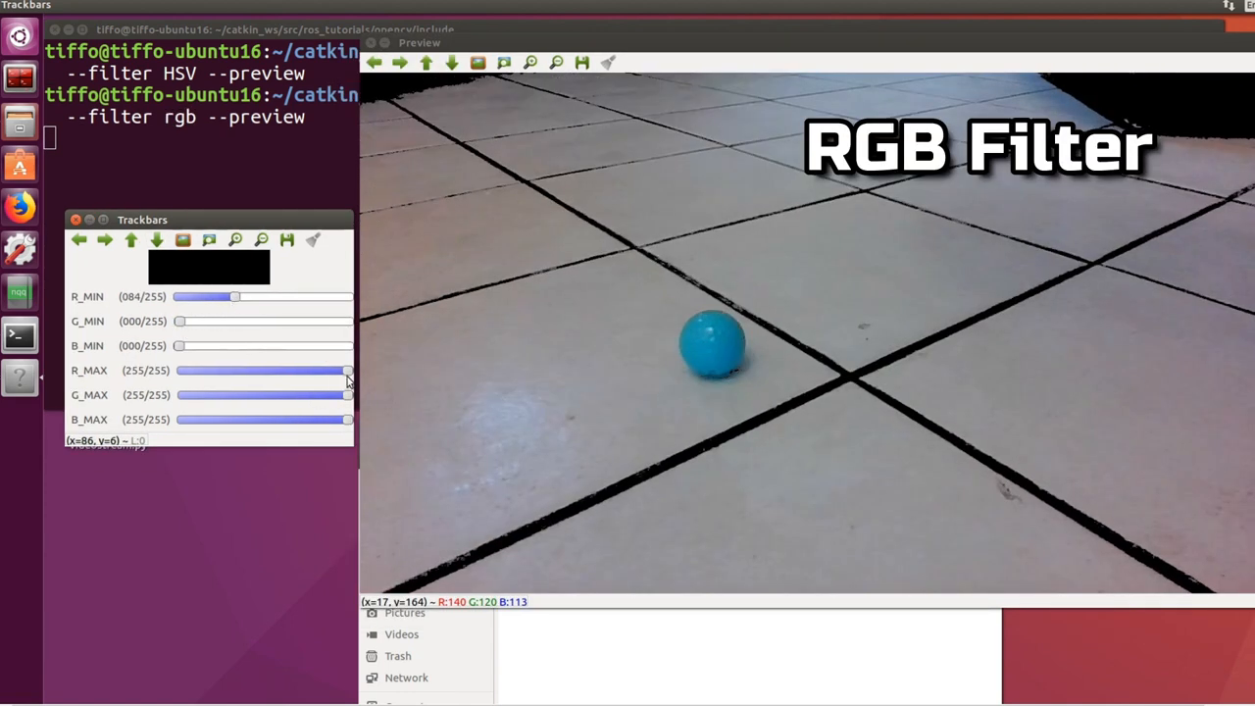
drag(180, 320, 235, 321)
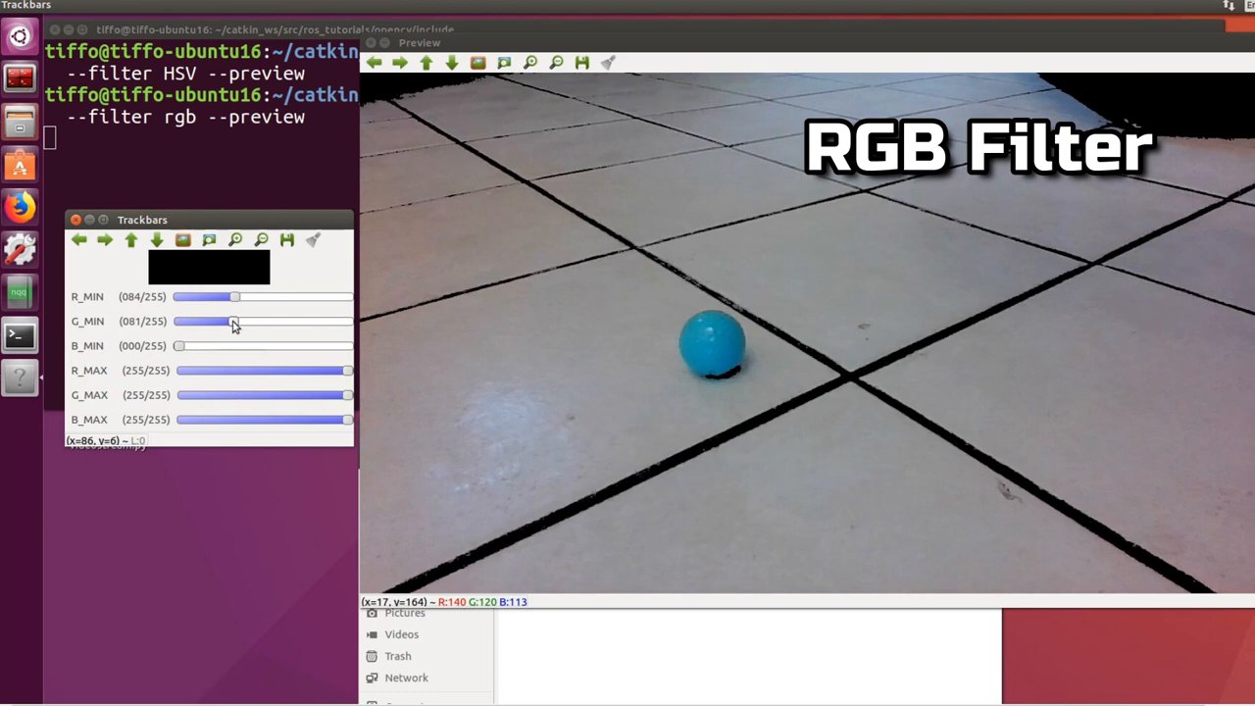
drag(234, 321, 230, 321)
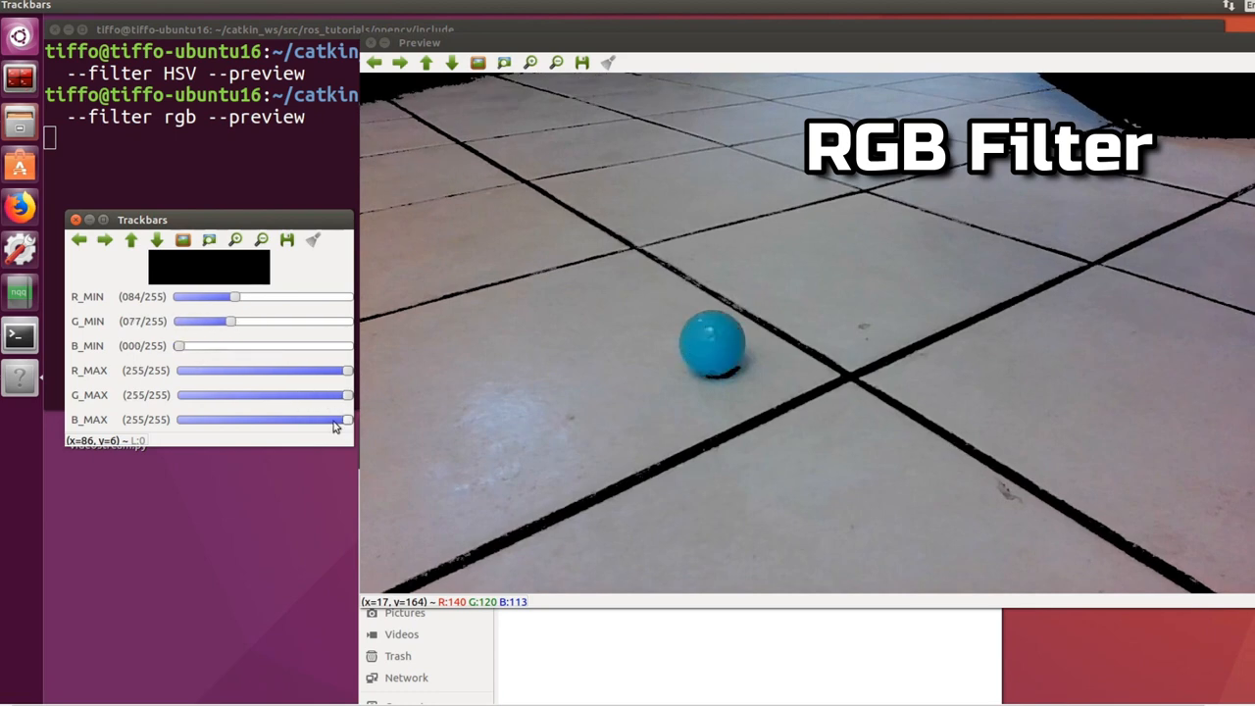
drag(349, 419, 253, 420)
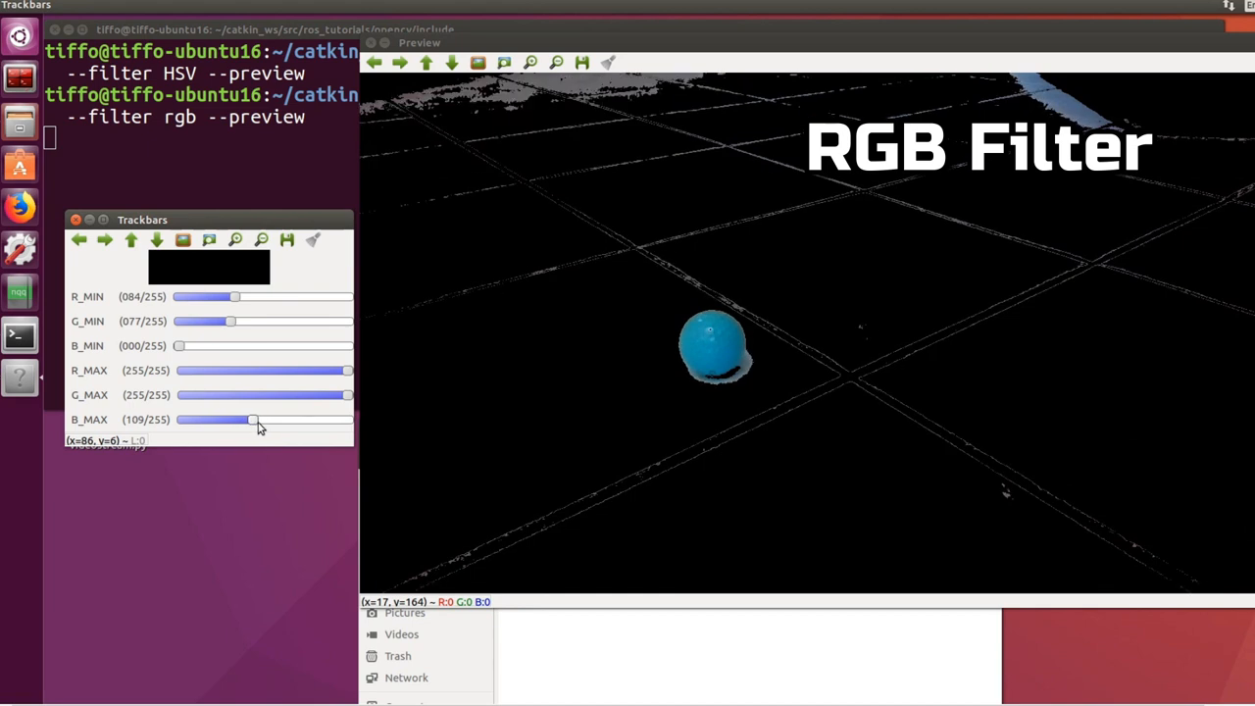
drag(253, 419, 238, 420)
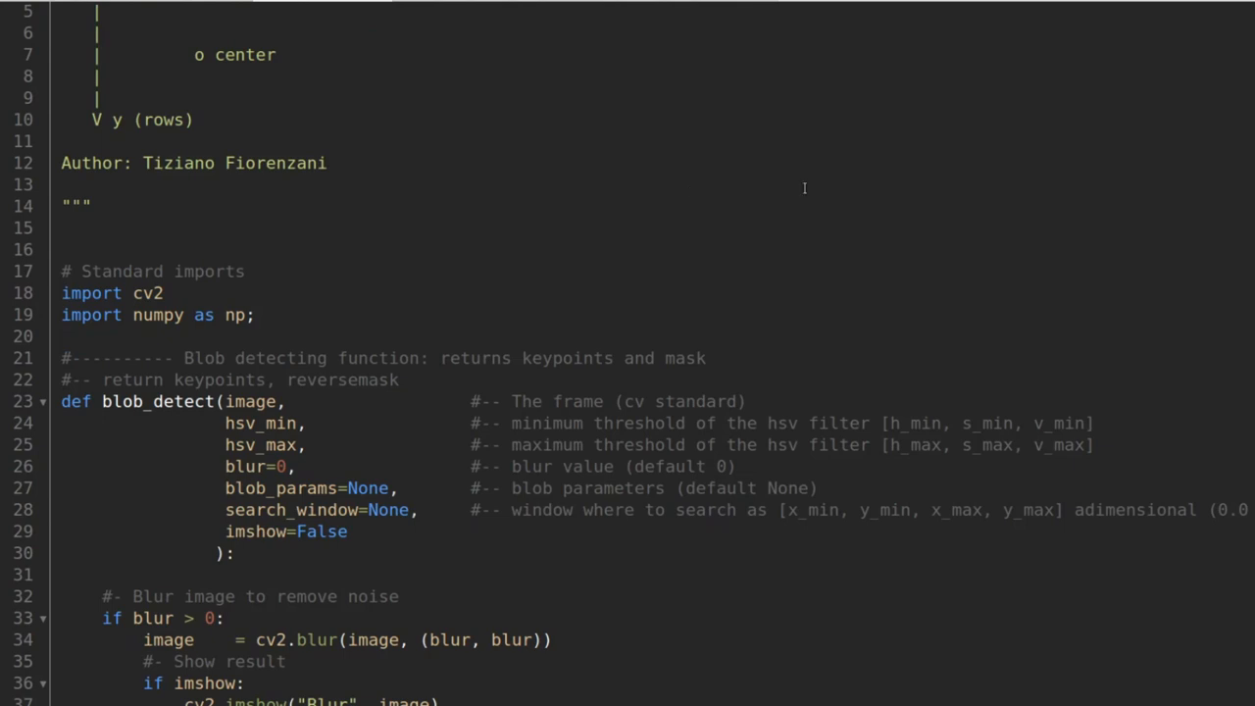
scroll(down, 3)
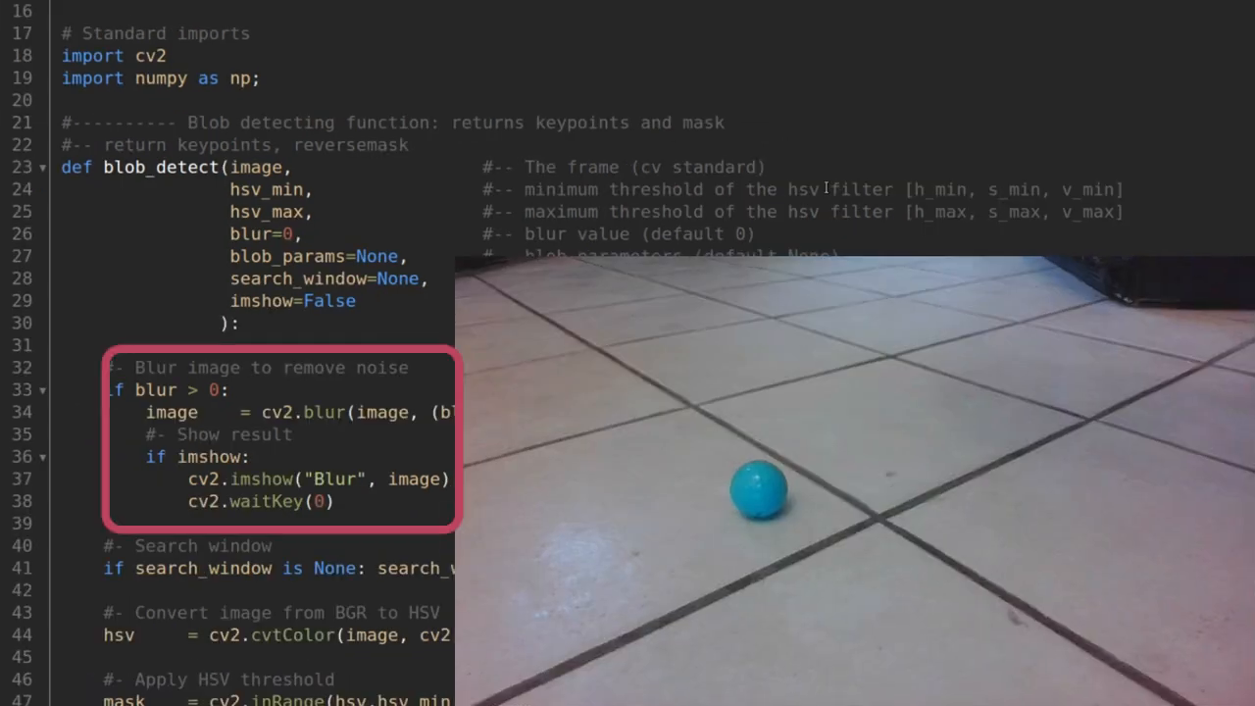
scroll(down, 3)
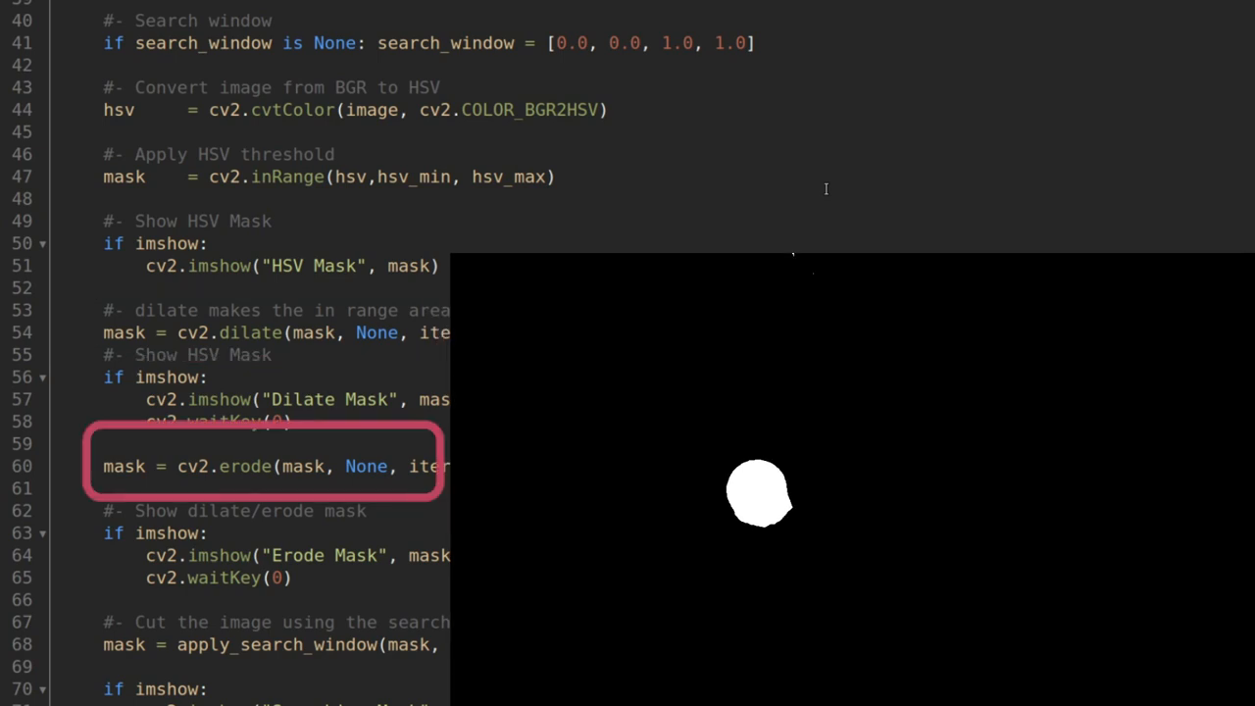
scroll(down, 3)
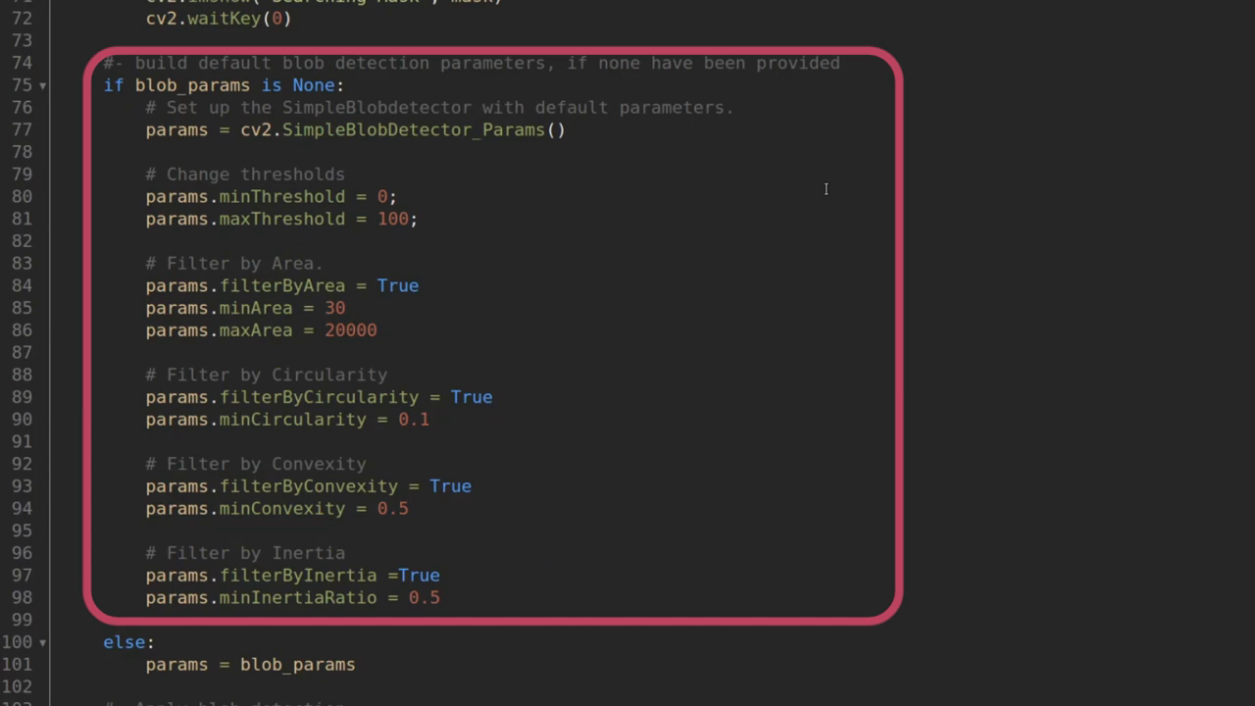
scroll(down, 3)
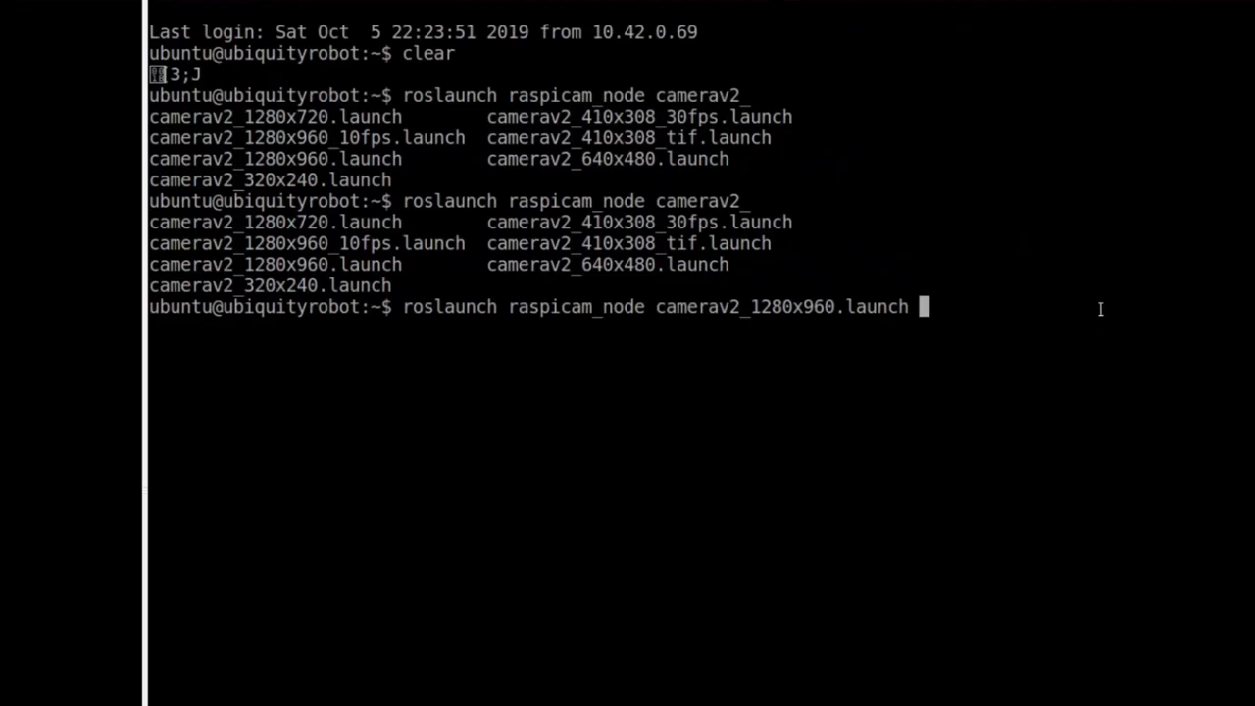
Step: Launch raspicam_node camerav2_1280x960.launch with enable_raw:=true to start camera capture
text(enabl)
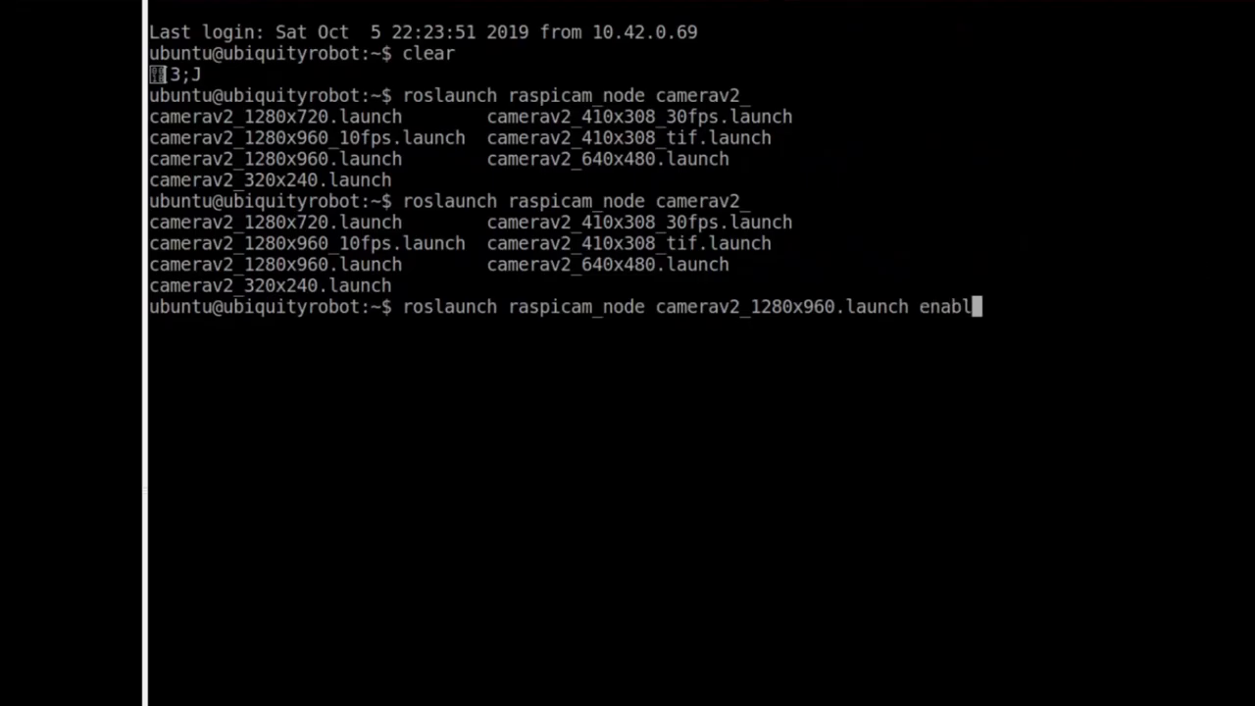
text(e_raw)
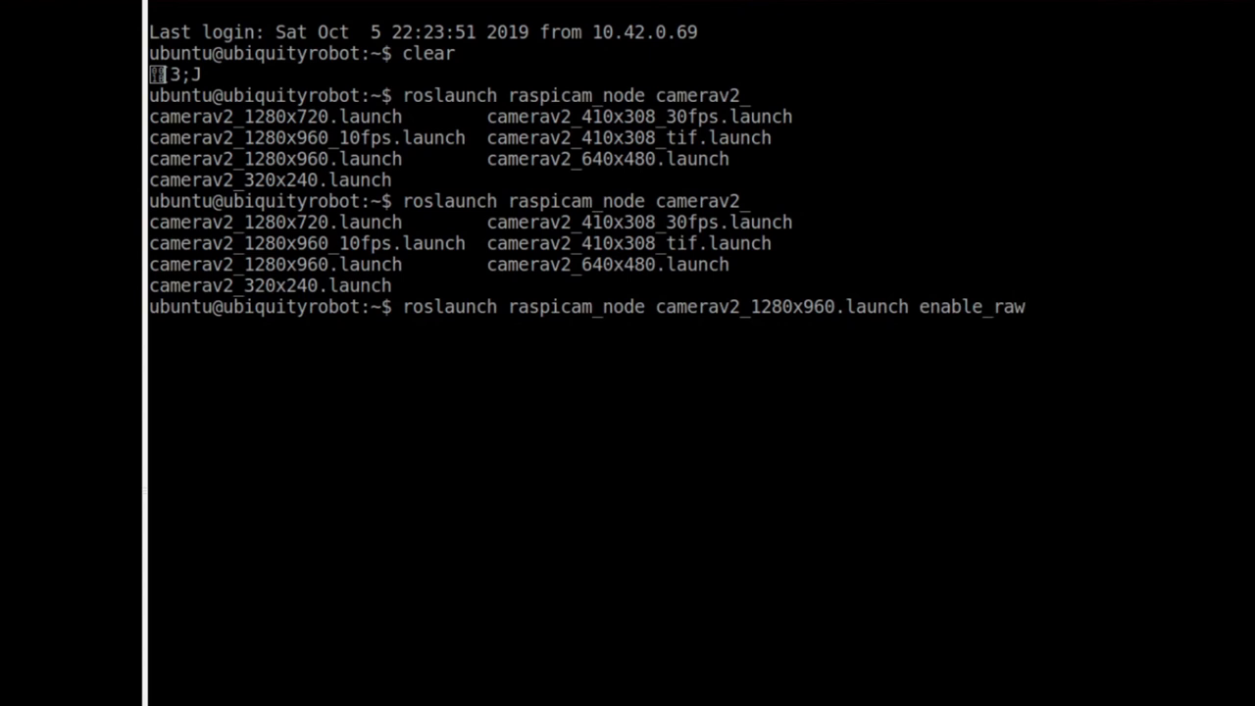
text(:=true)
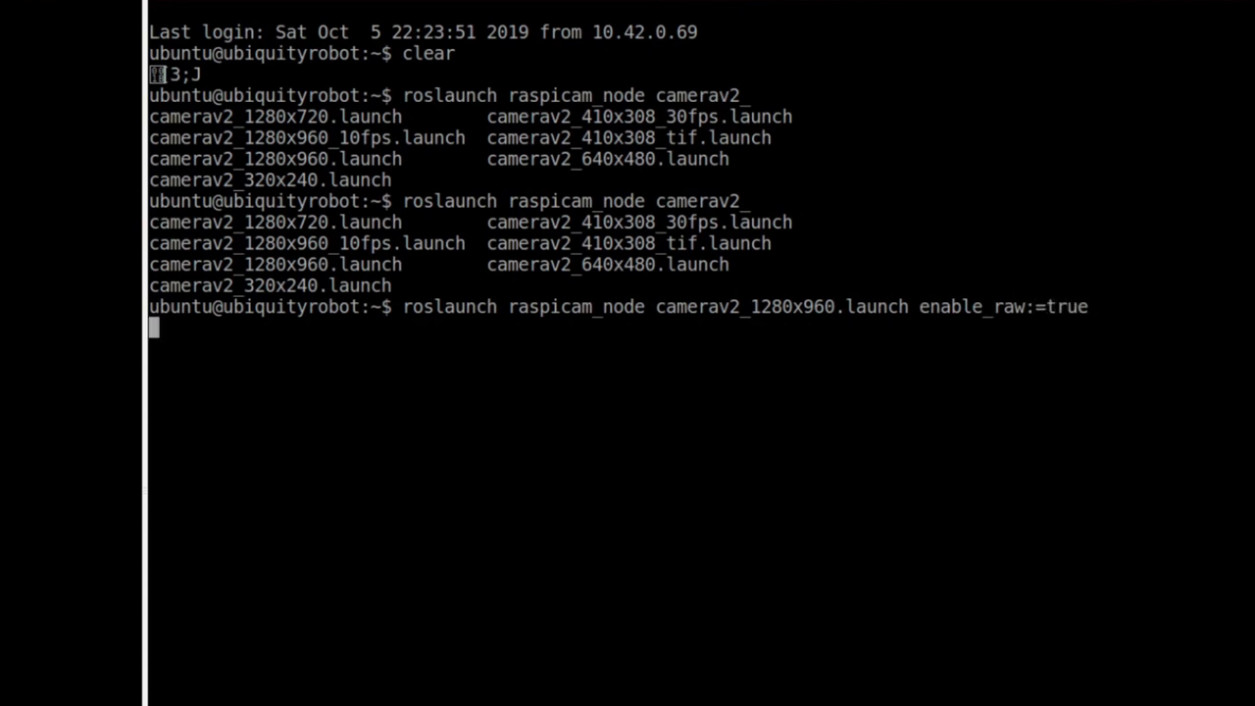
key(Return)
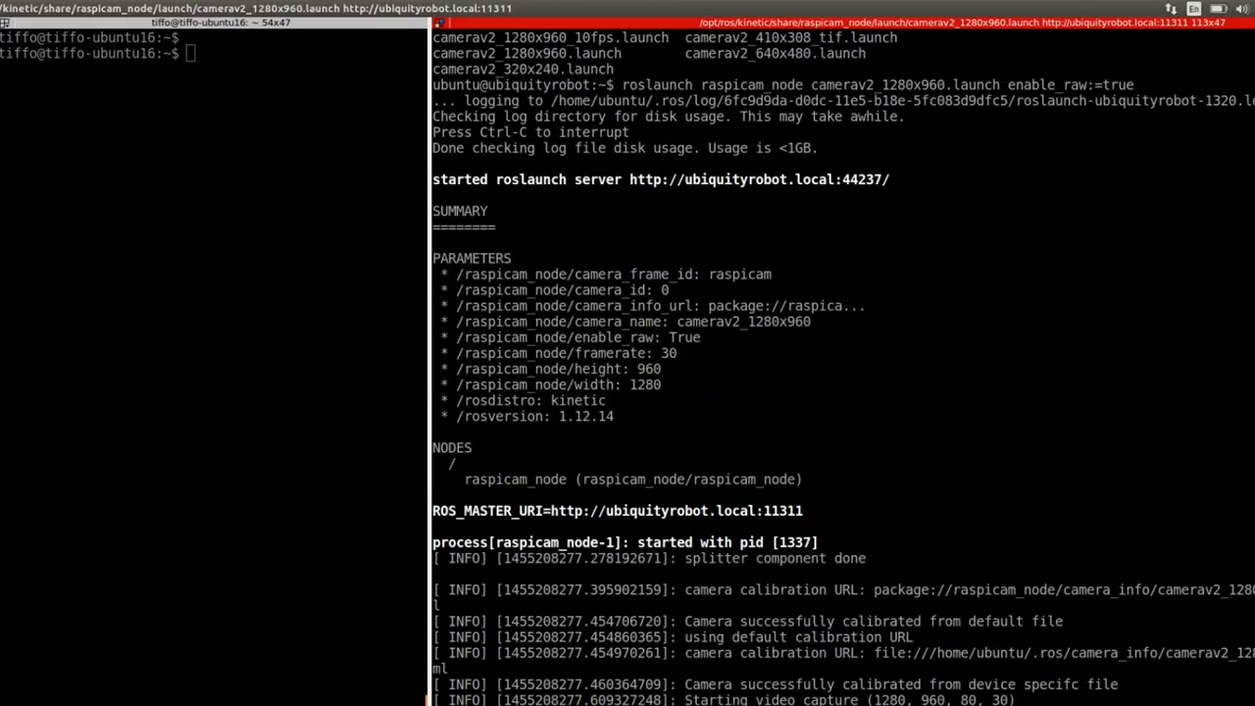
Step: Run 'rosrun rqt_image_view rqt_image_view' in the left terminal
text(rosrun)
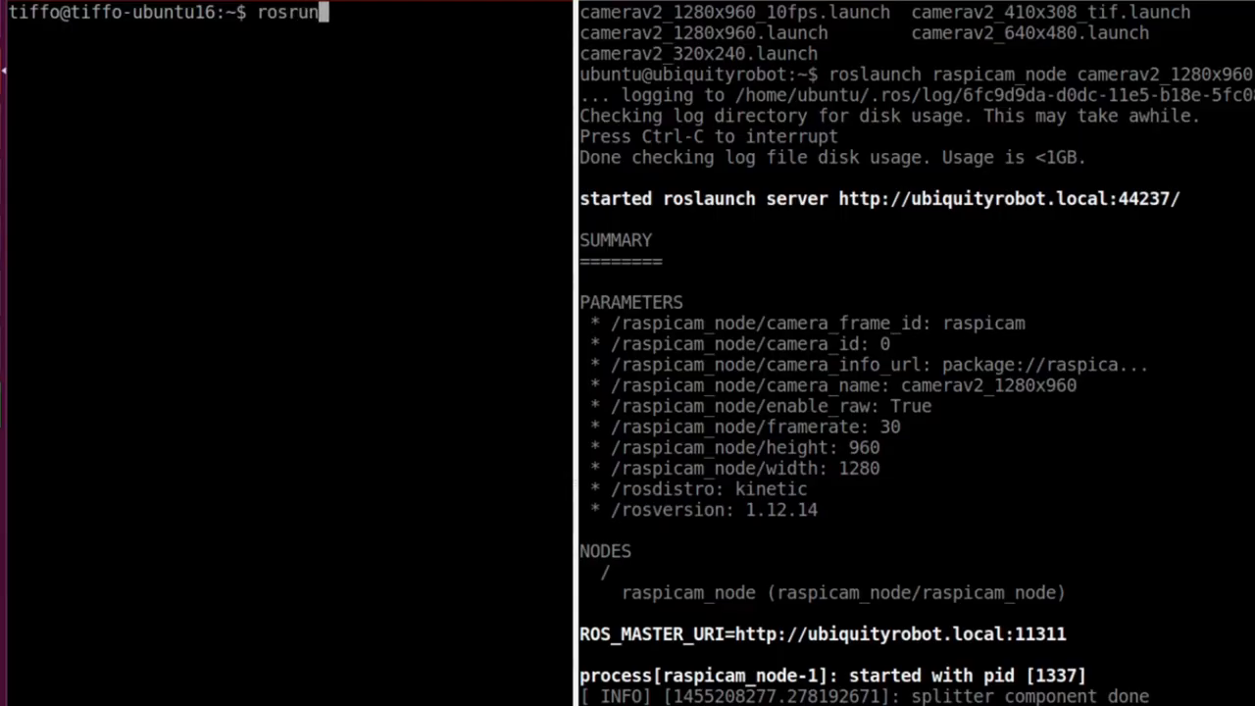
text(rqt_image_view rqt_image_view)
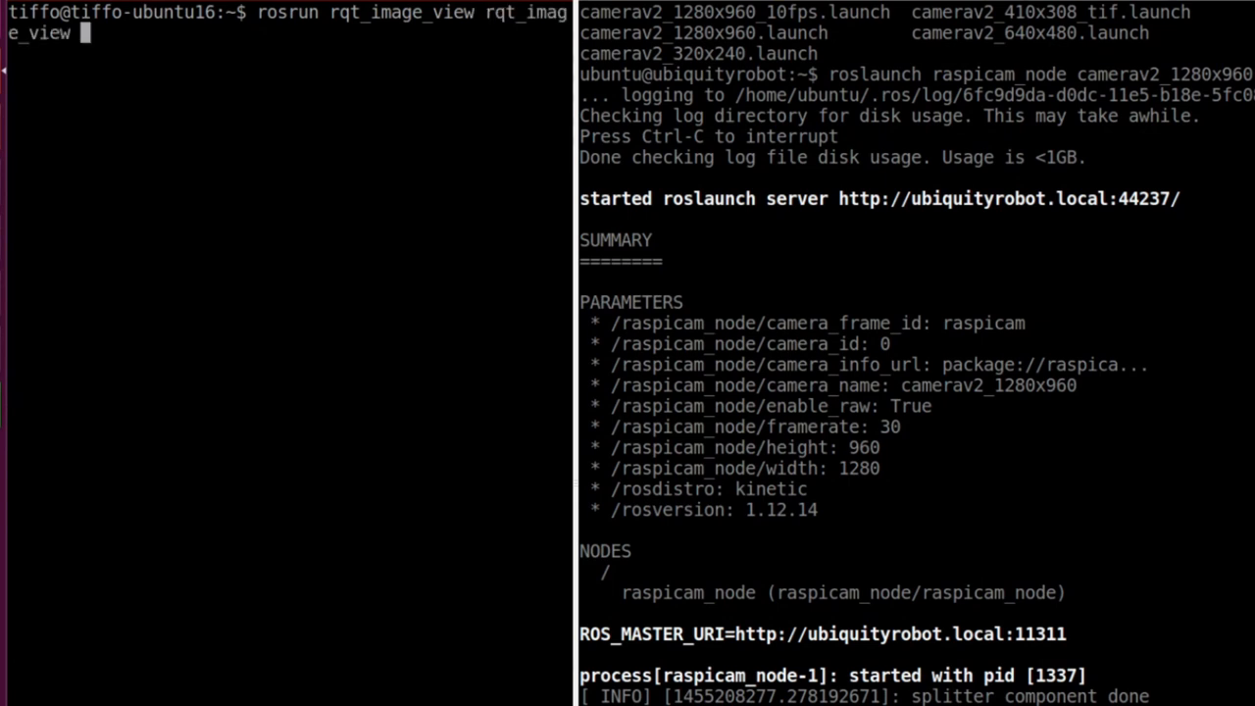
key(Return)
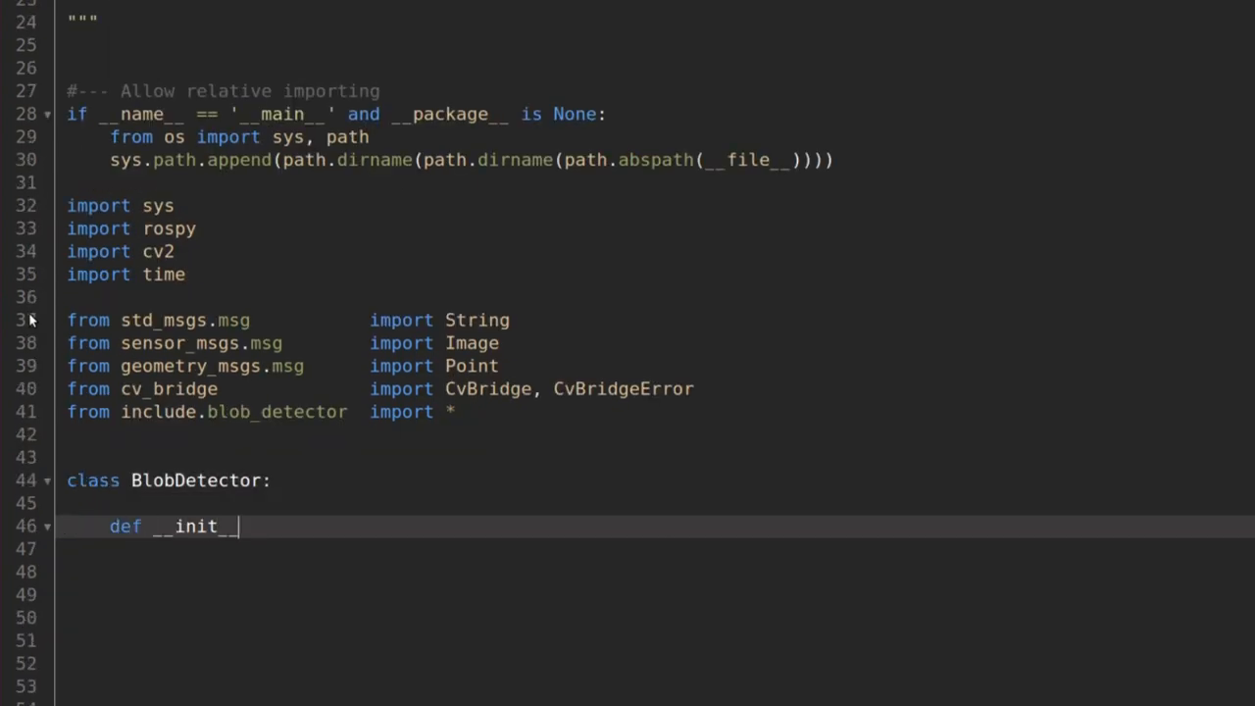
Step: Write BlobDetector's __init__ taking thresholds, blur=15, blob_params and detection_window, storing them and a start time
text((self, thr_min, thr_max, blur=15, blob_params=None, detection_window=None):)
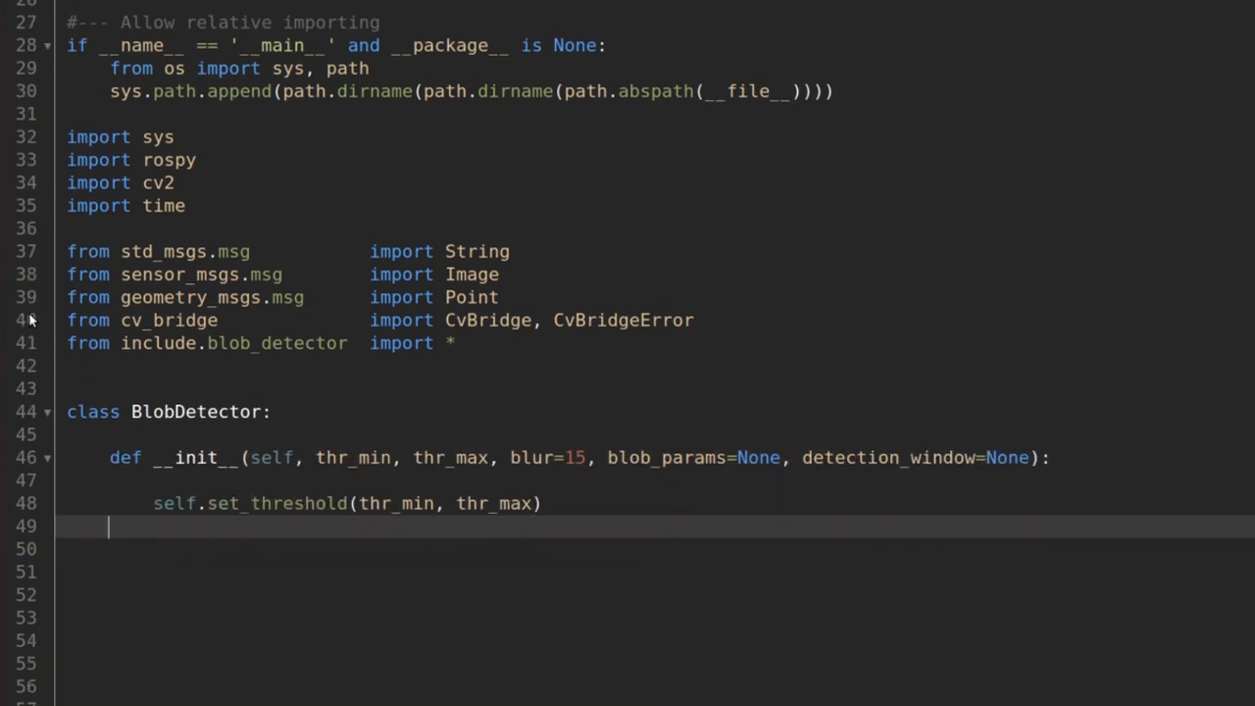
text(self.set_blur(blur))
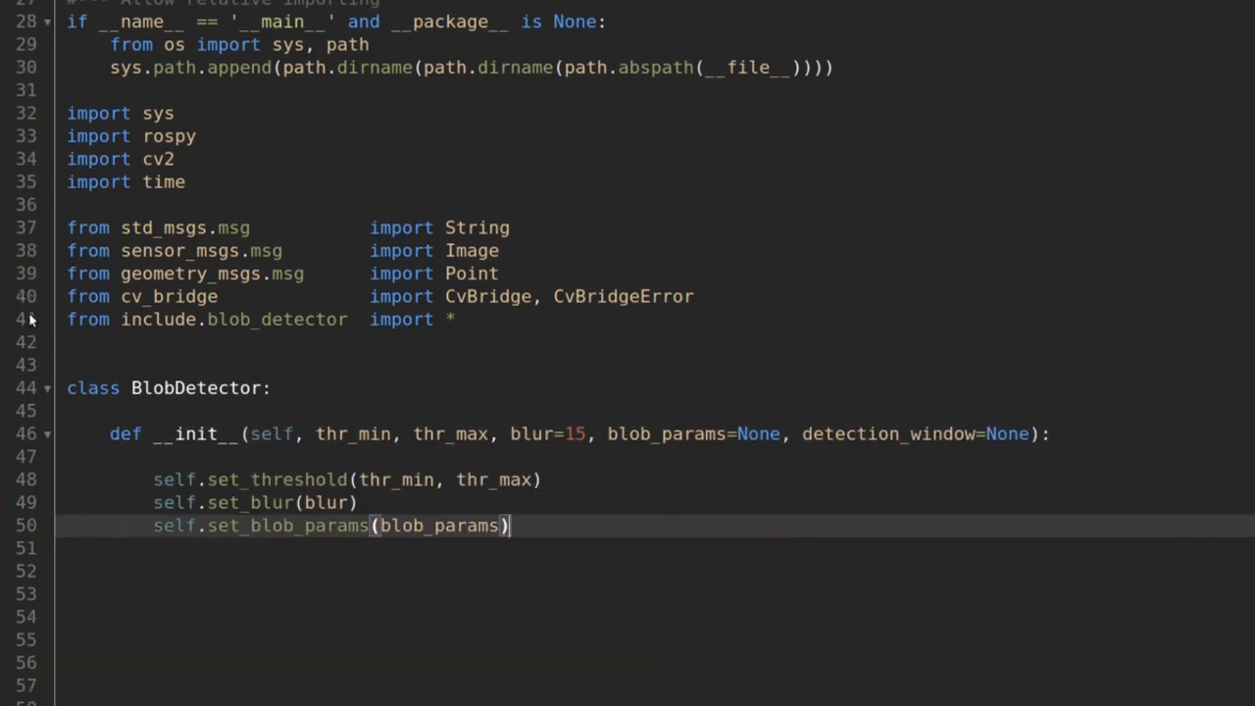
text(self.detection_window = detection_window)
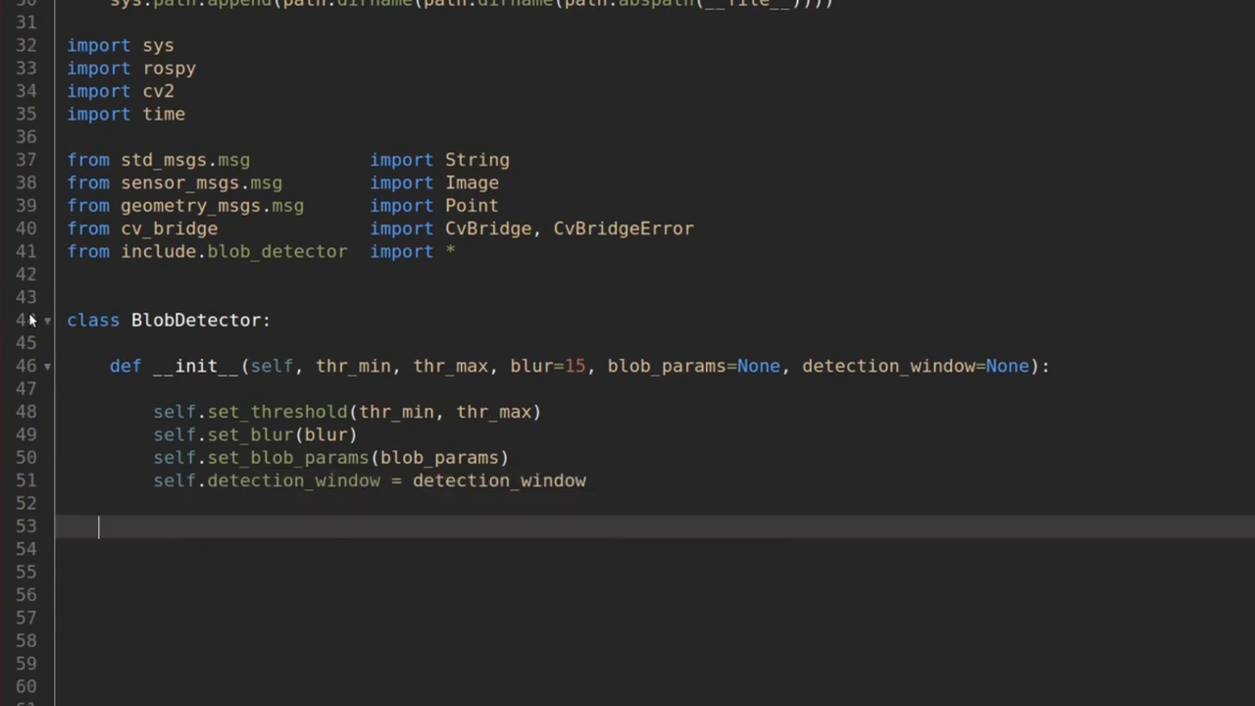
text(self._t0 = time.time())
click(655, 617)
text(print (">> Publishing image to topic image)
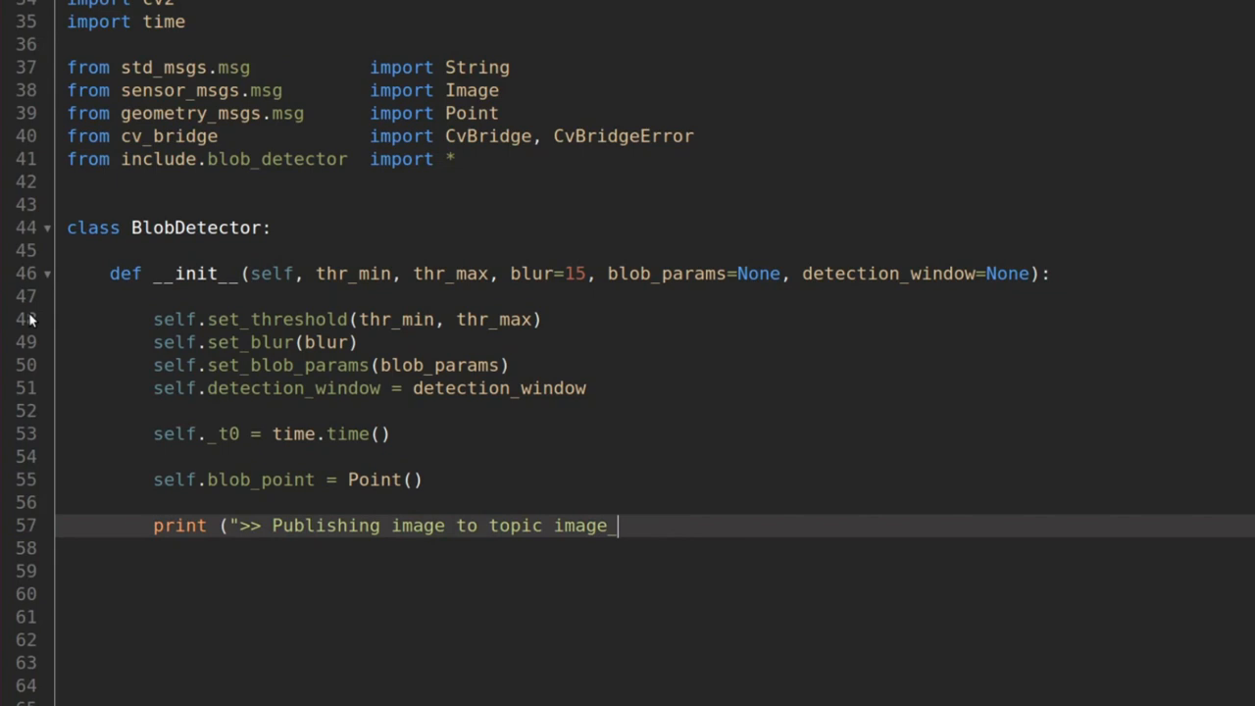
Step: Add the /blob/point_blob publisher, a CvBridge and the /raspicam_node/image subscriber
text(_blob"))
text(print (">> Publishing)
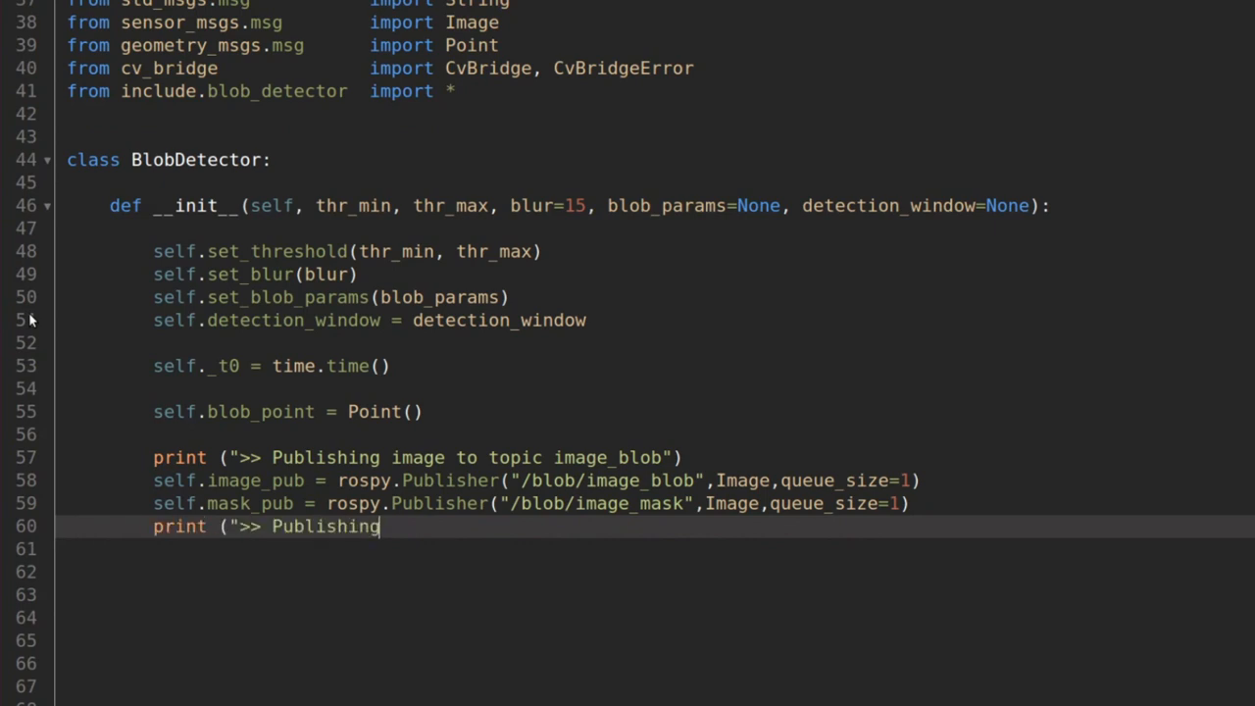
text(position to topic point_blob")
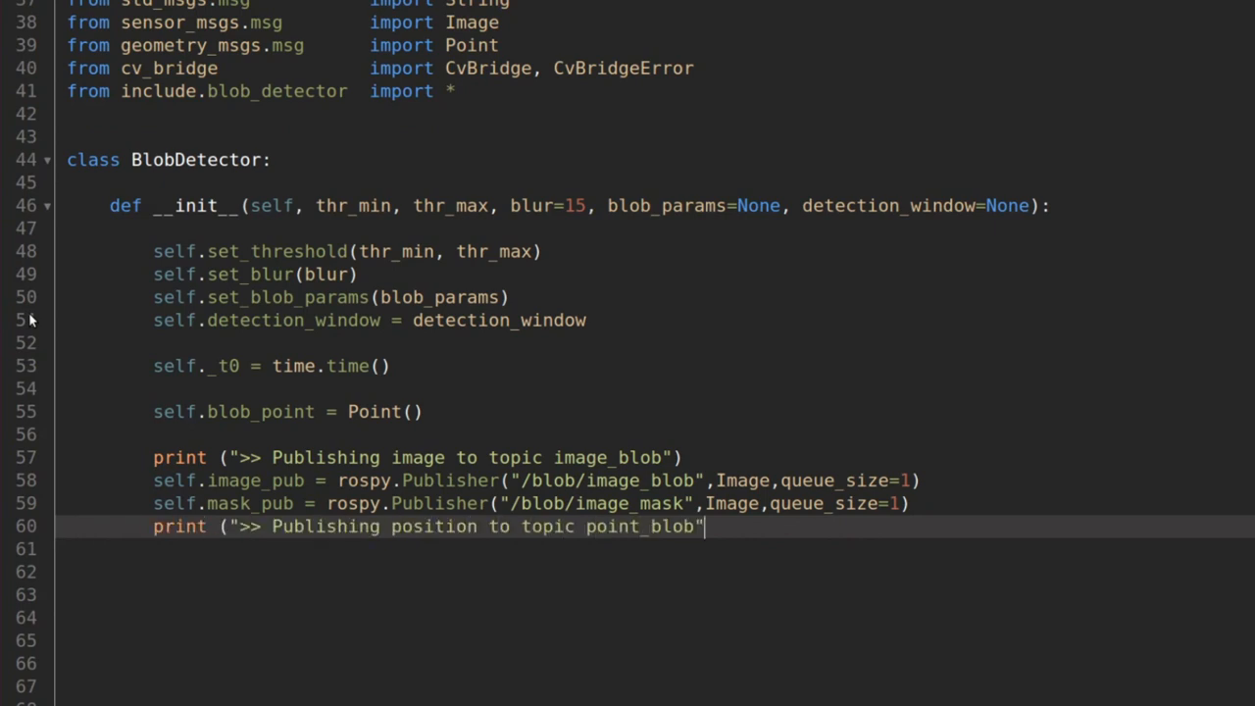
text(self.blob_pub  = rospy.Publisher("/blob/point_blob",Point,queue_size=1)
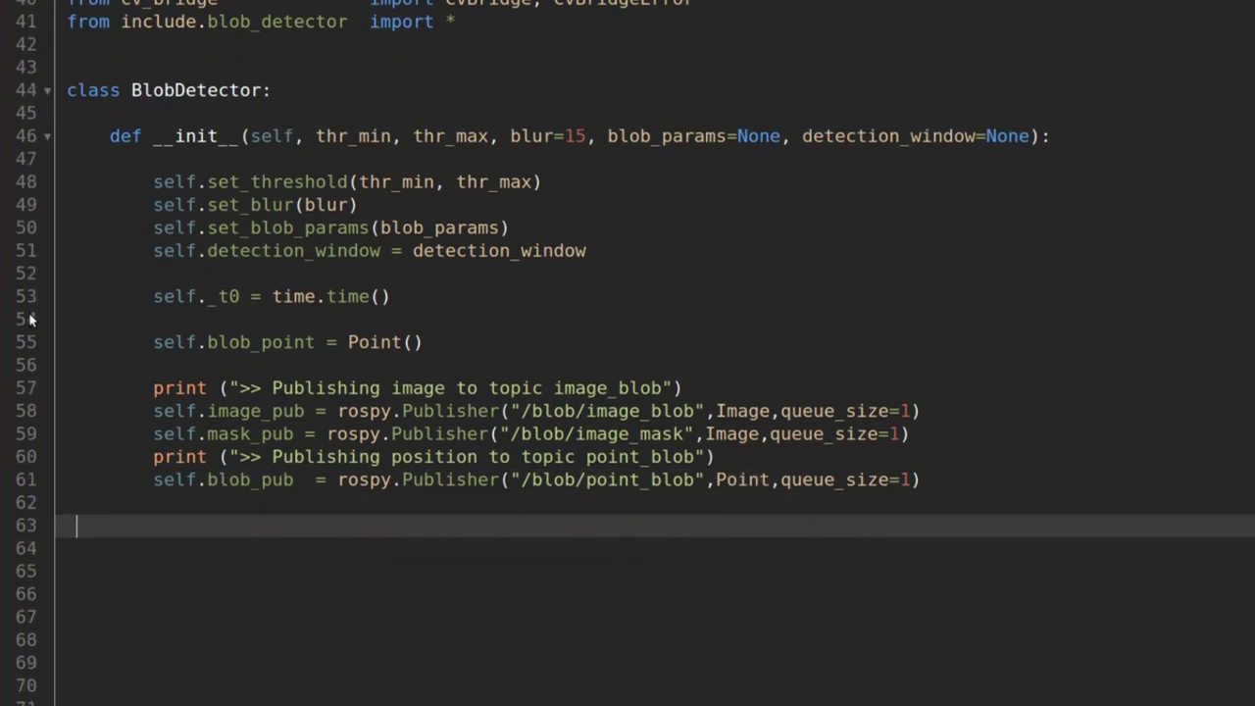
text(self.bridge = CvBridge())
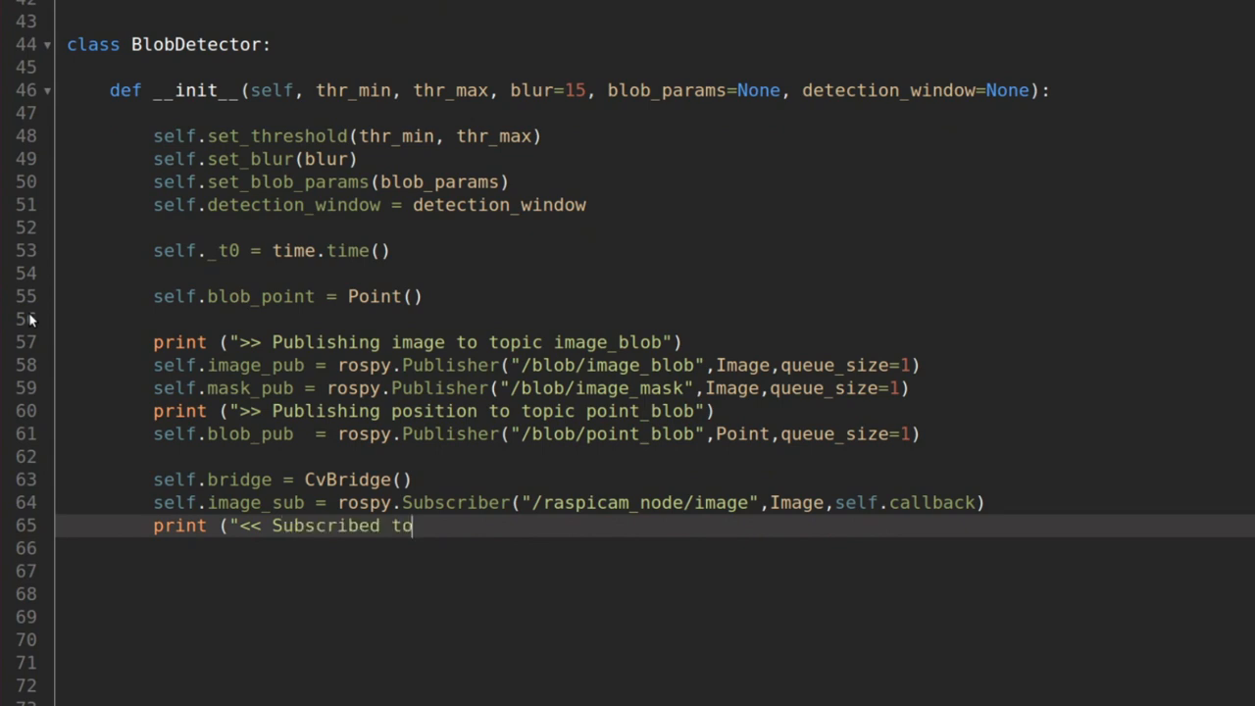
text(topic /raspicam_node/image"))
text(x = (keyPoint.pt[0)
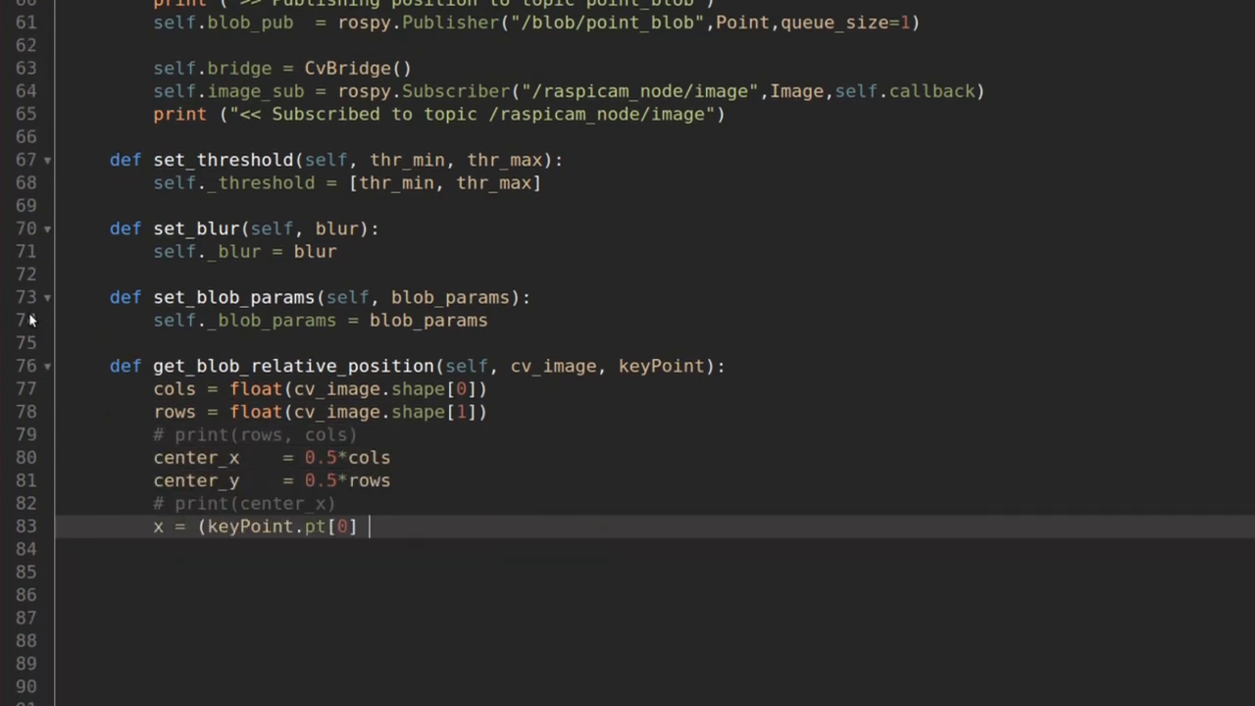
Step: Finish get_blob_relative_position and call blob_detect with thresholds, blob params and search window
text(- center_x)/(center_x))
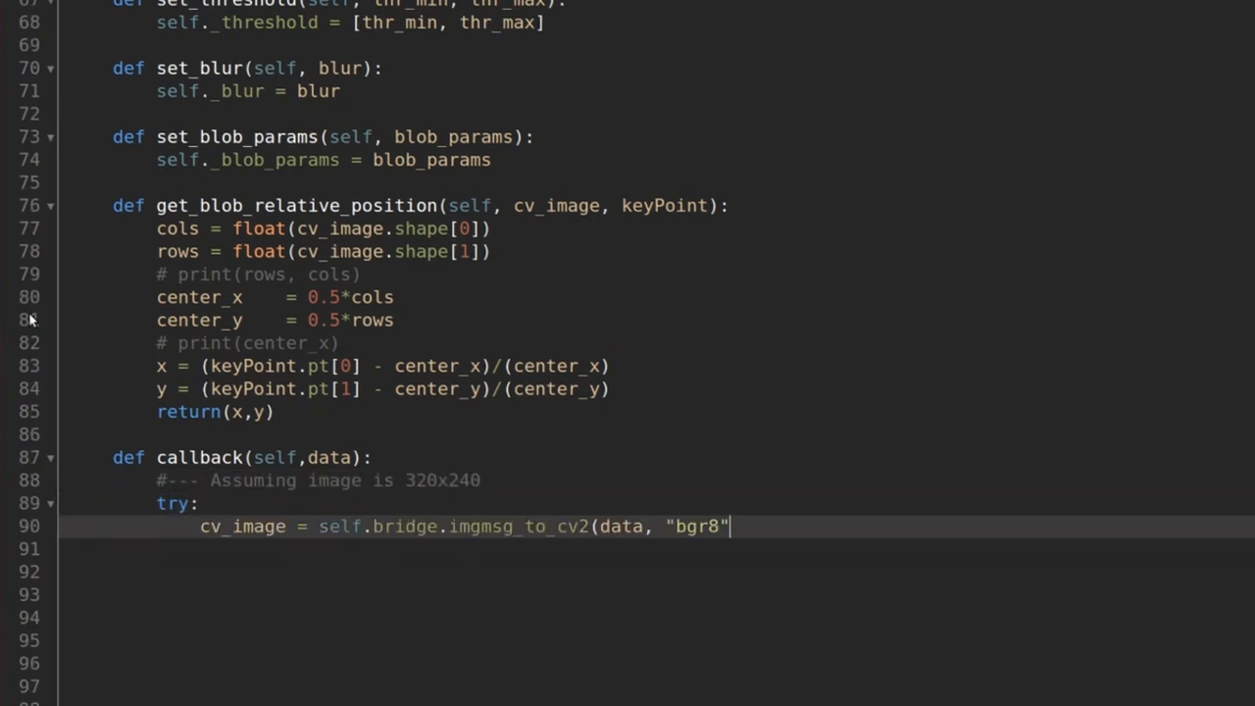
text())
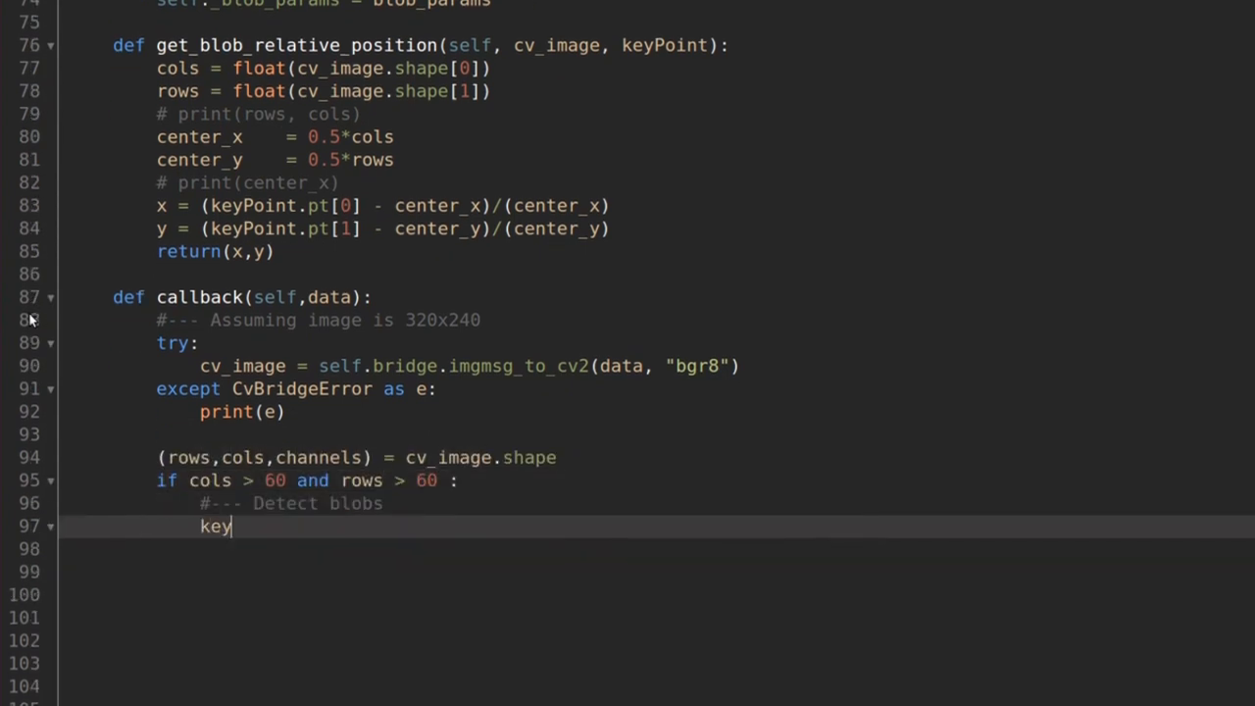
text(points, mask    = blob_detect(cv_image, self._threshold[0], self._threshold[1], self._blur,)
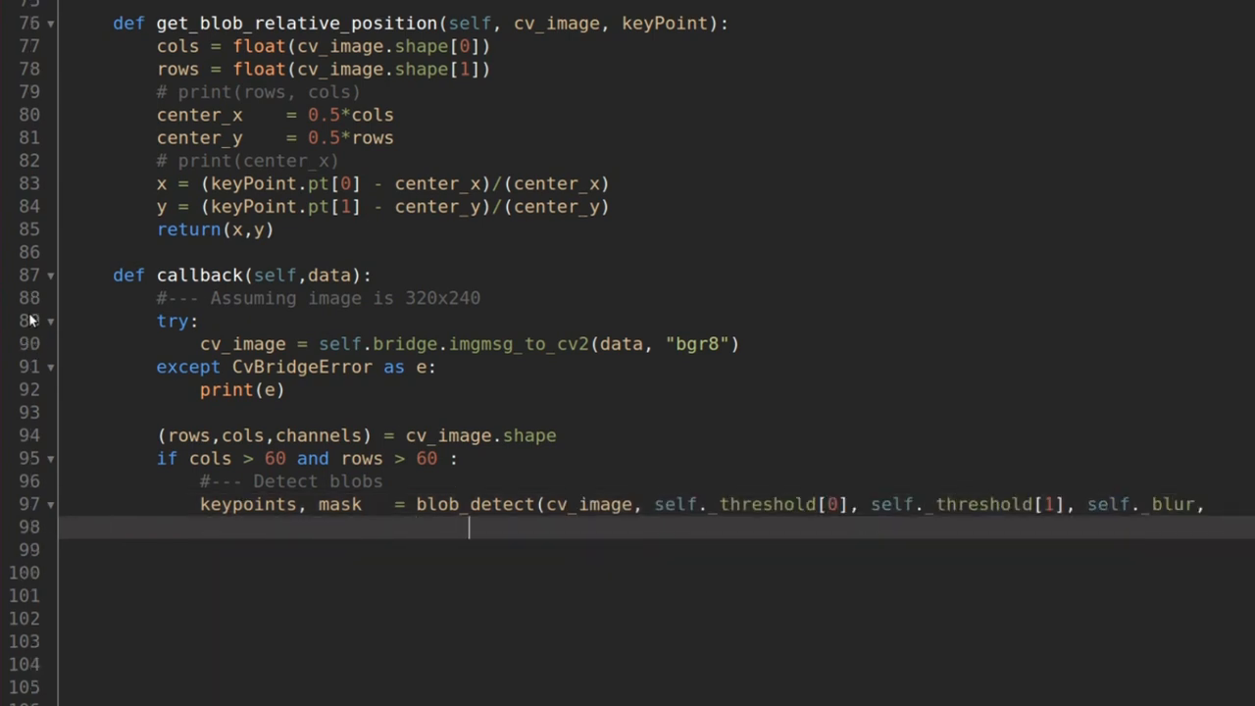
text(blob_params=self._blob_params, search_window=self.detection_window)
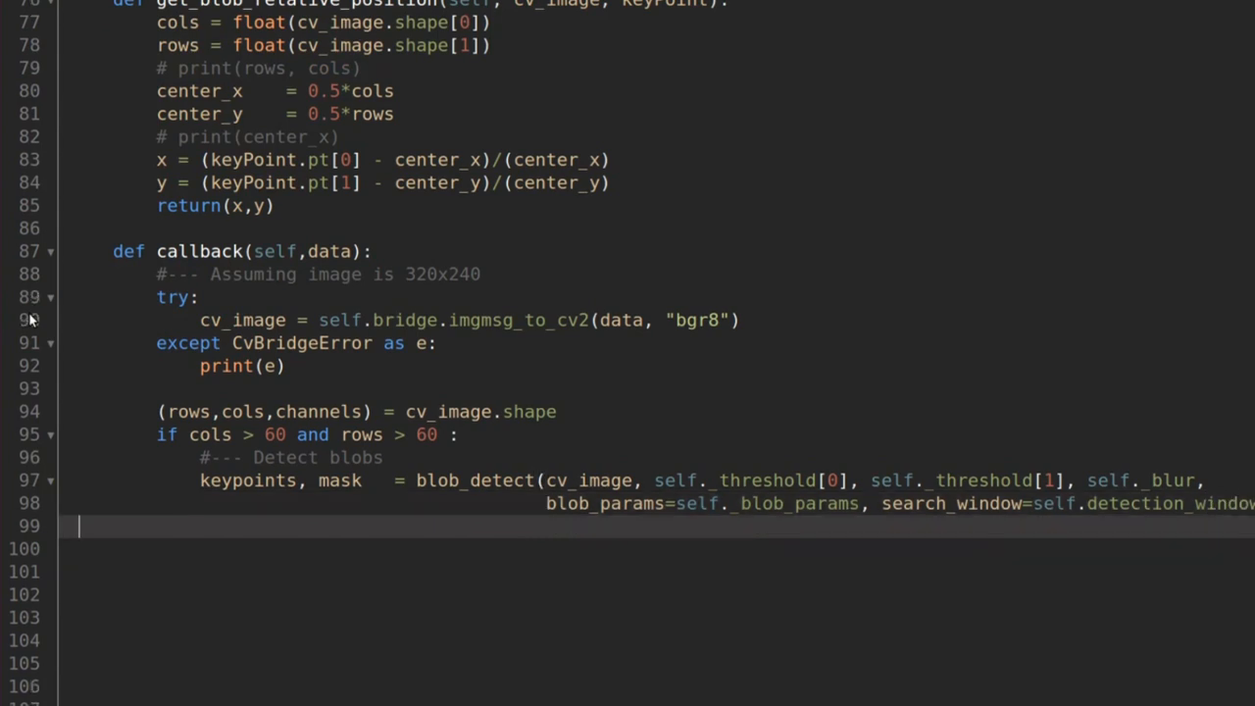
Step: Draw the search window and blobs, then publish the image and the 8UC1 mask
scroll(down, 3)
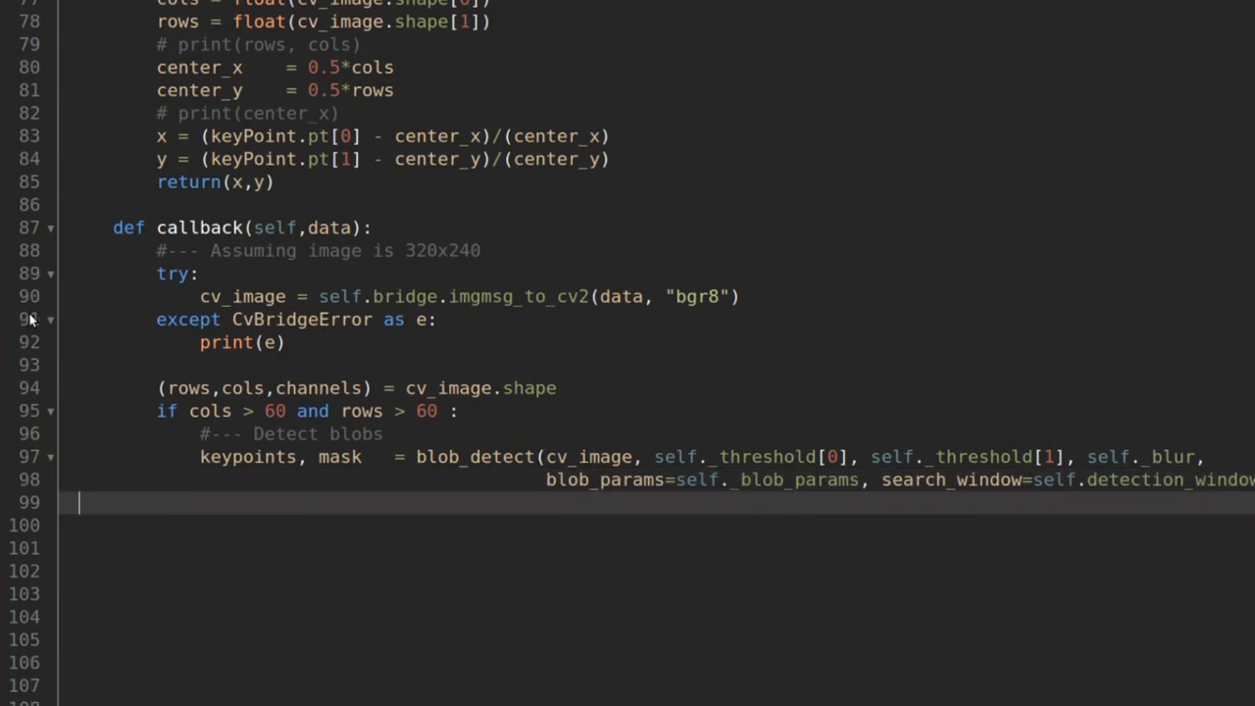
text(#--- Draw search window and blobs)
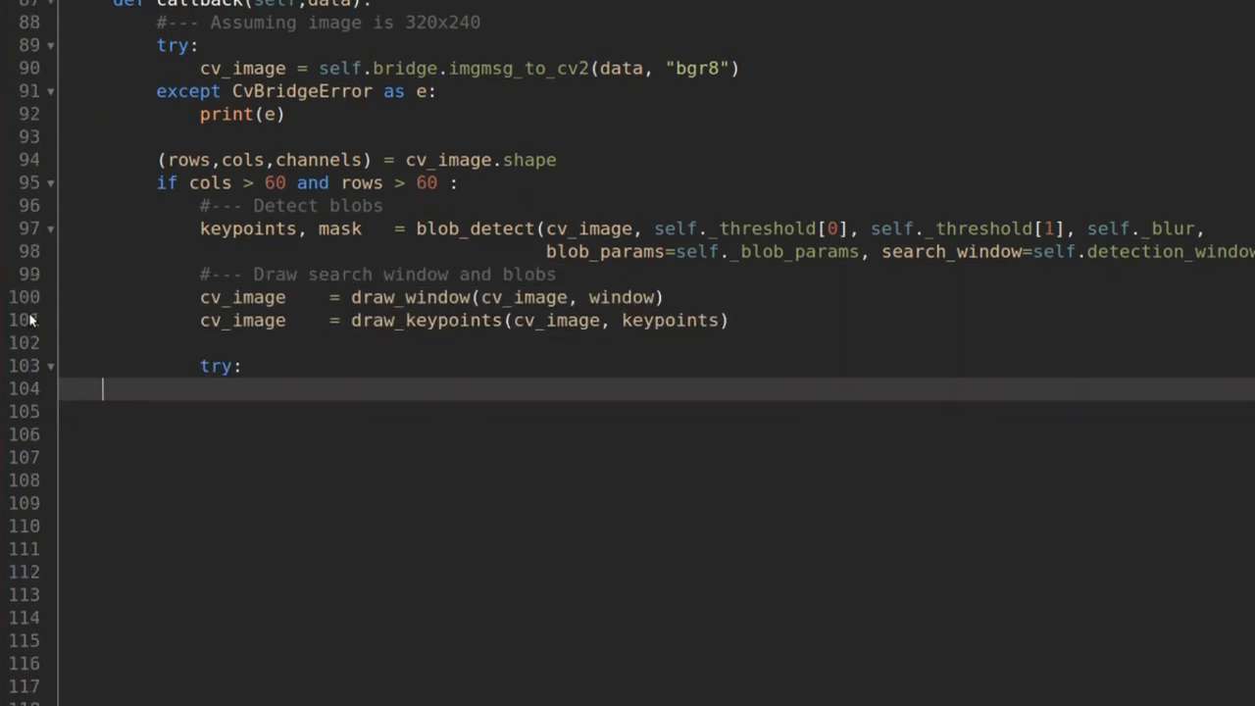
text(self.image_pub.publish(self.bridge.cv2_to_imgmsg(cv_image, "bgr8)
click(657, 412)
text(self.mask_pub.publish(self.br)
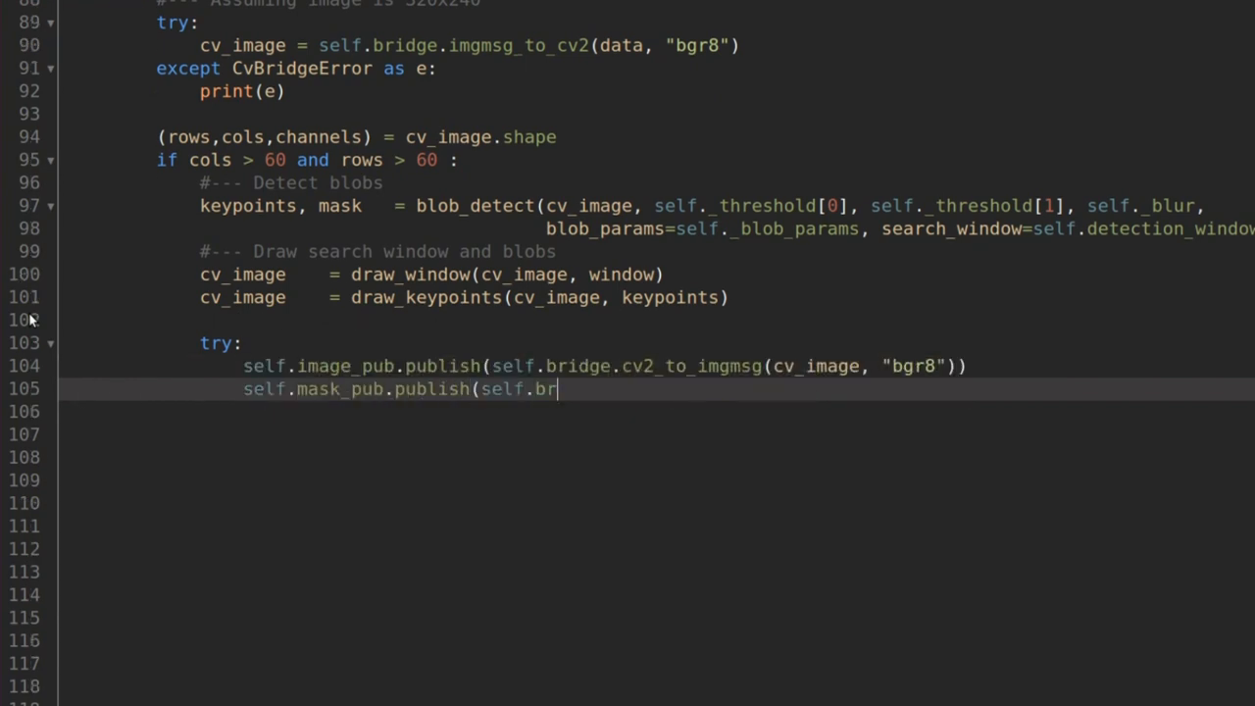
text(idge.cv2_to_imgmsg(mask, "8UC1")))
text(for i, keyP)
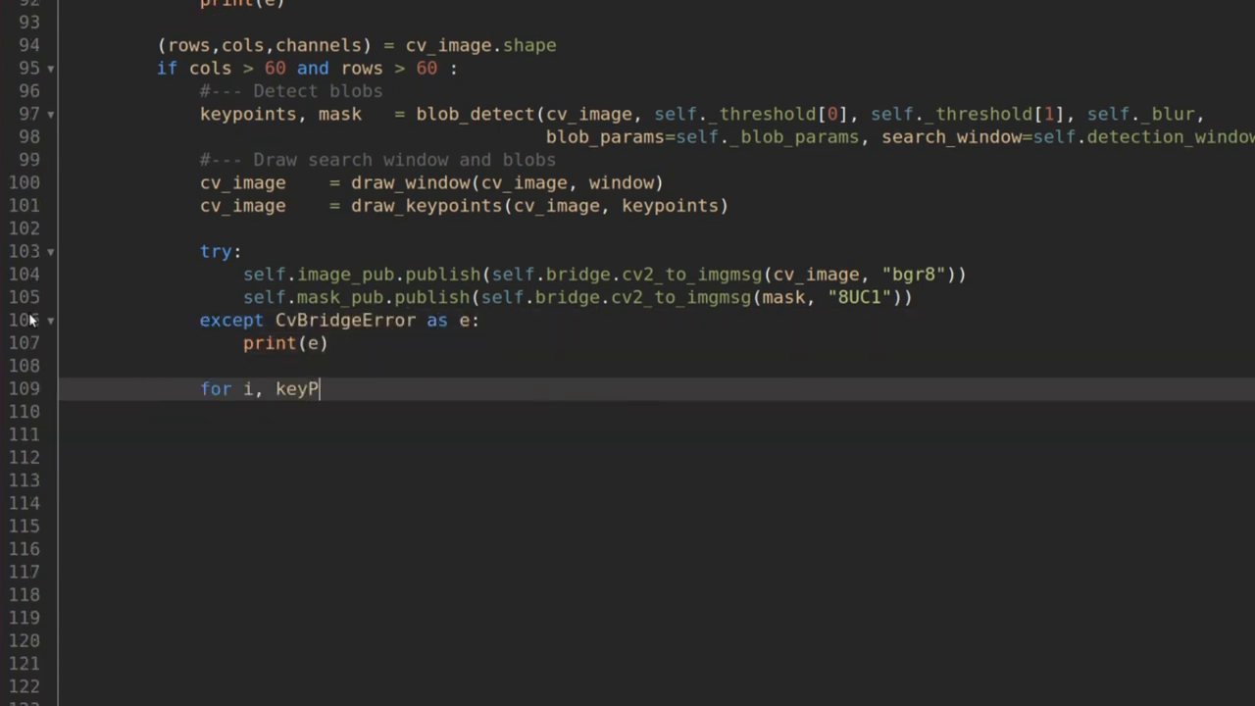
Step: Loop over keypoints, publishing each blob's relative x, y on blob_point
text(oint in enumerate(keypoints):)
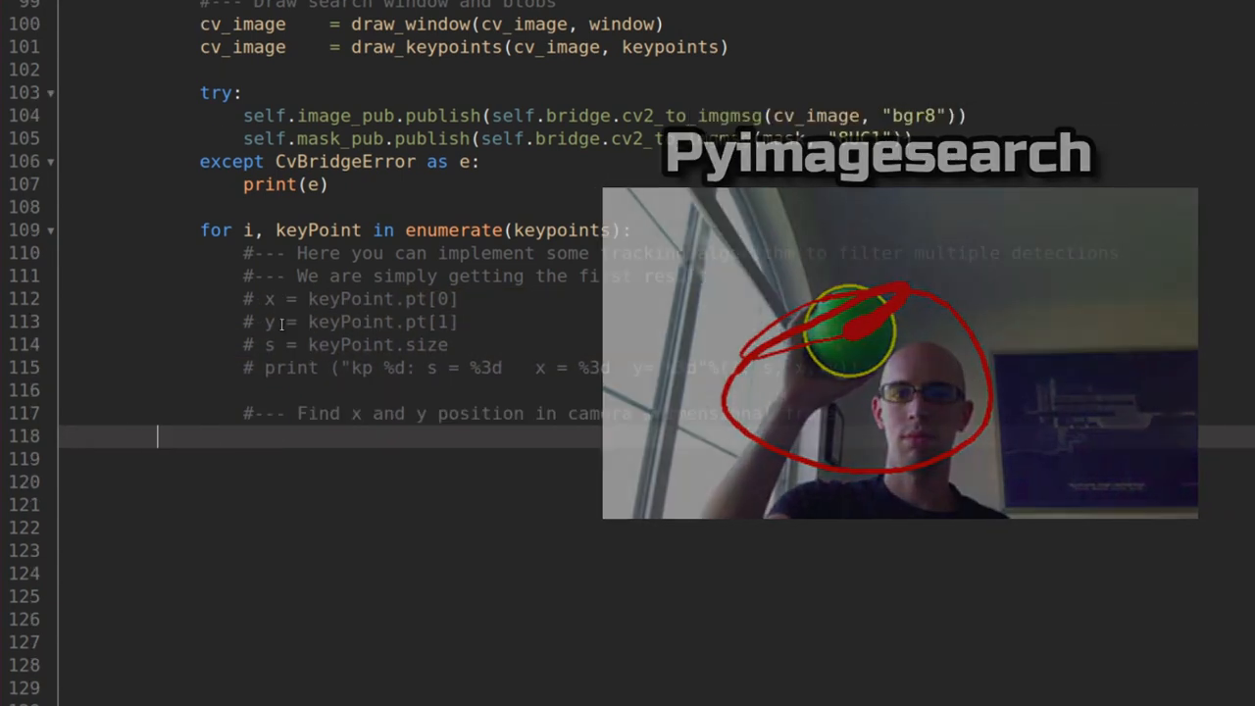
text(x, y = get_blob_relative_position(self, cv_image, keyPoint)
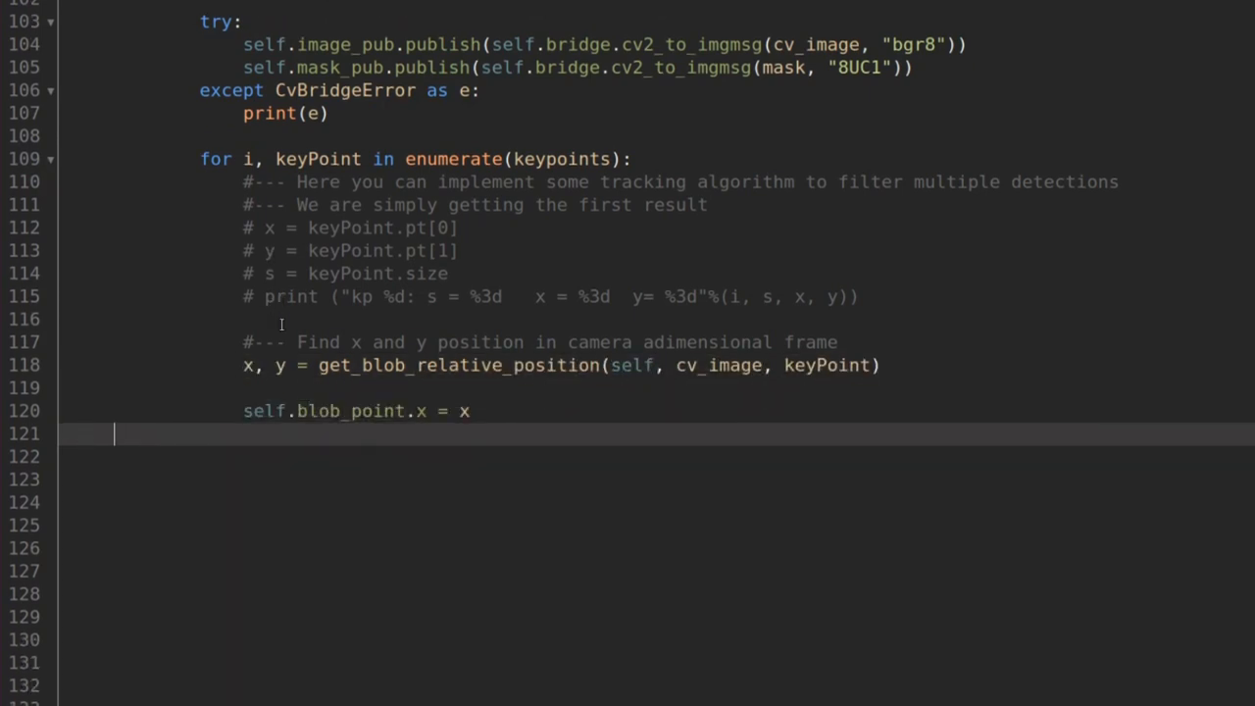
text(self.blob_point.y = y)
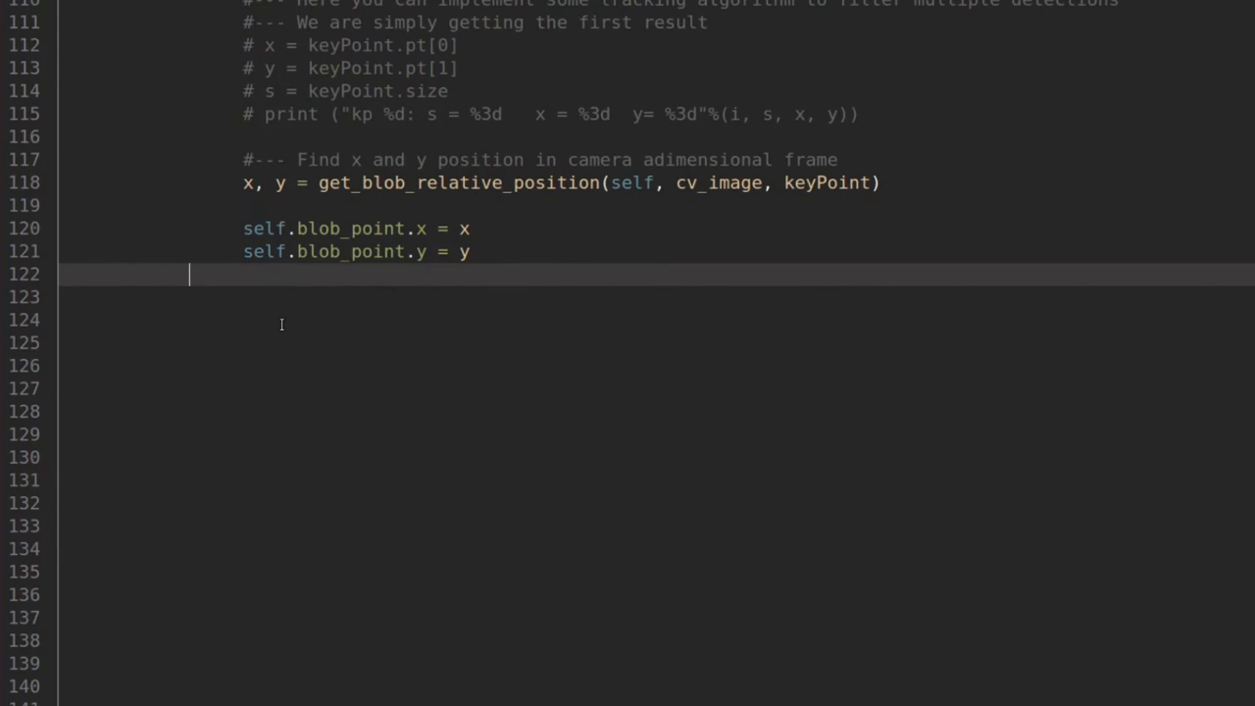
text(self.blob_pub.publish(self.blob_point))
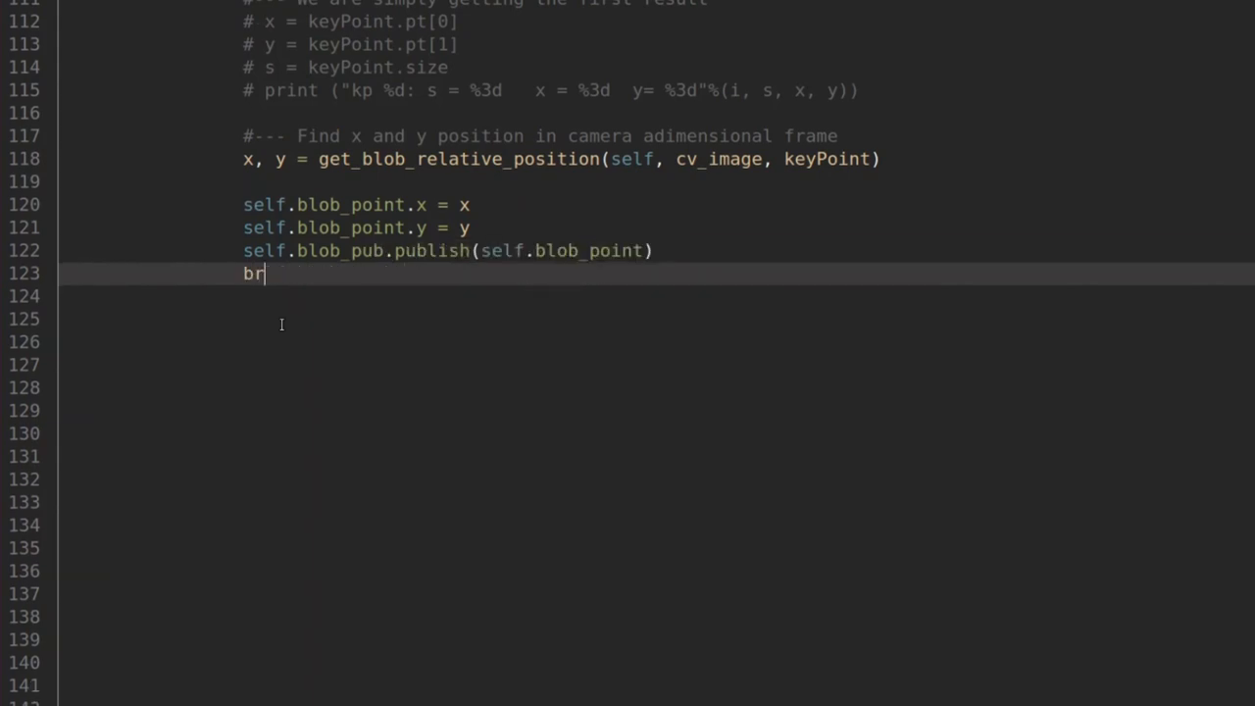
scroll(down, 3)
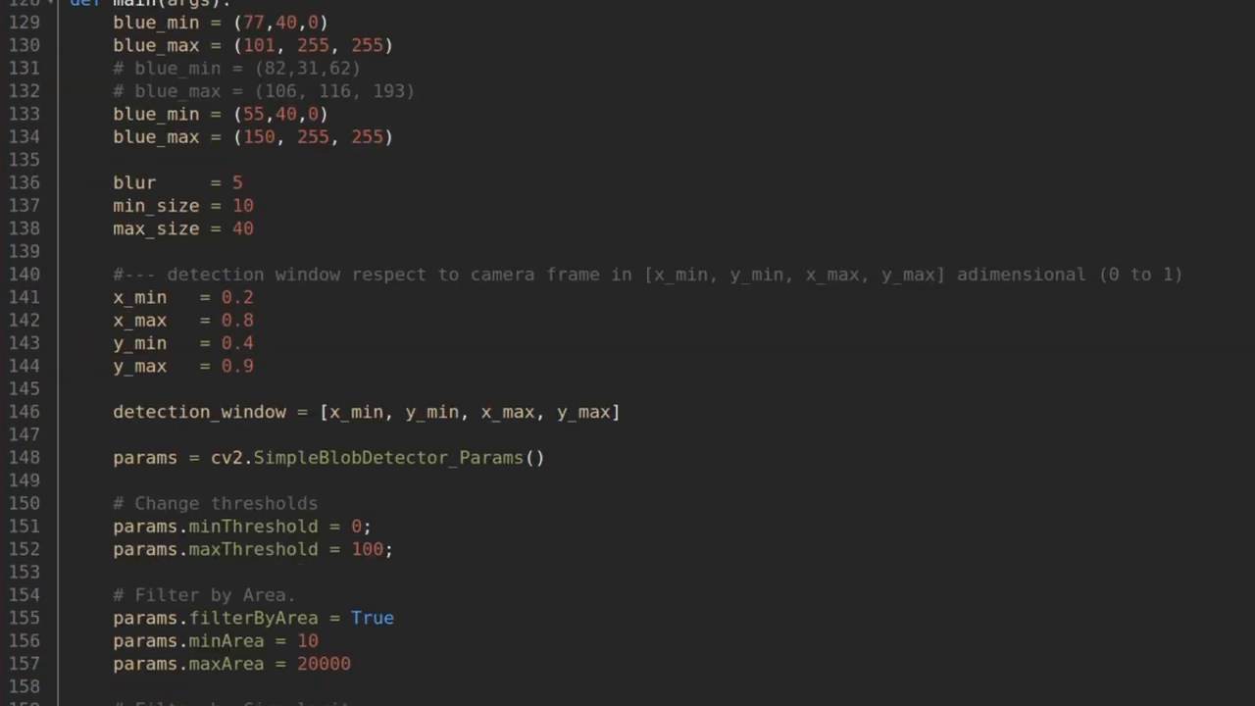
Step: Scroll through main()'s detection parameters, reaching the chase script's imports and saturate helper
scroll(down, 3)
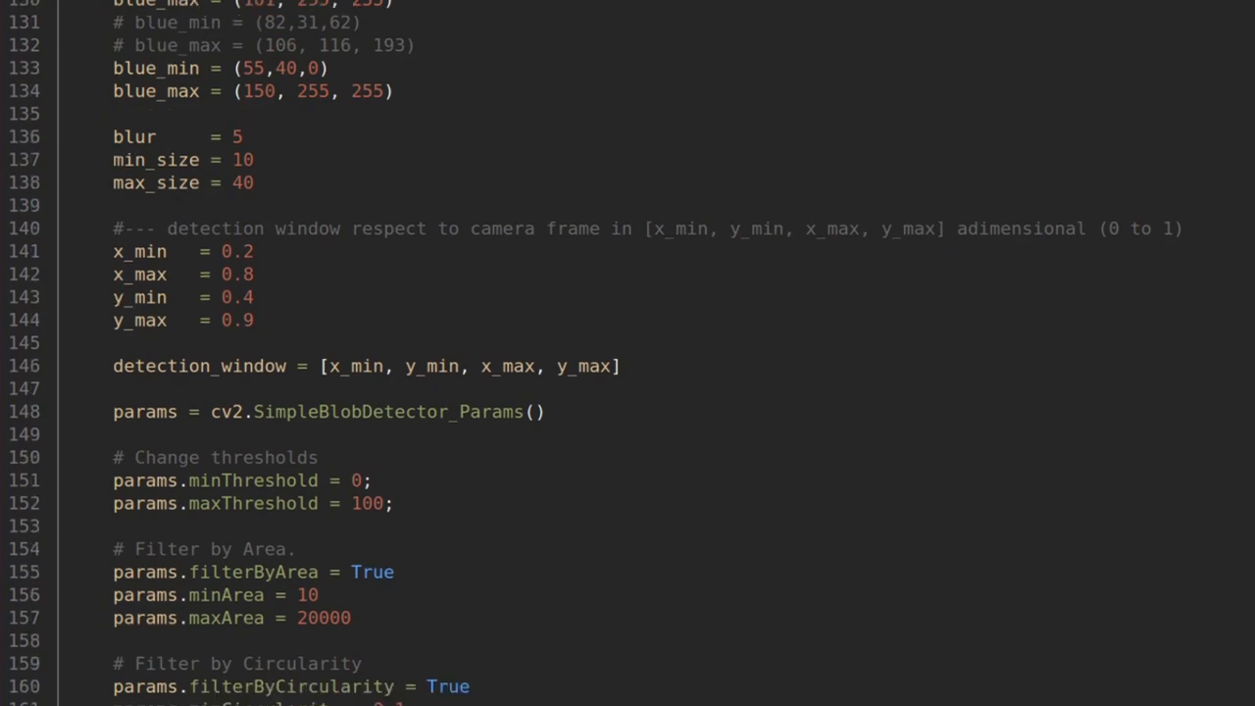
scroll(down, 3)
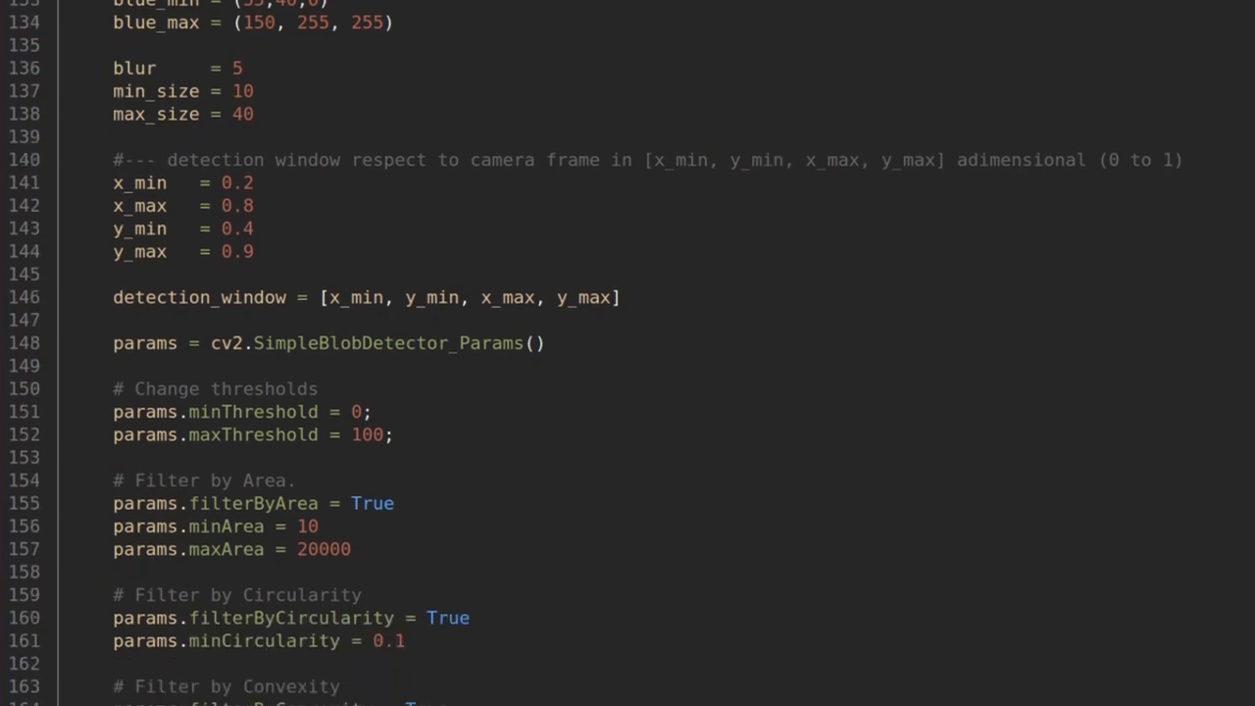
scroll(down, 3)
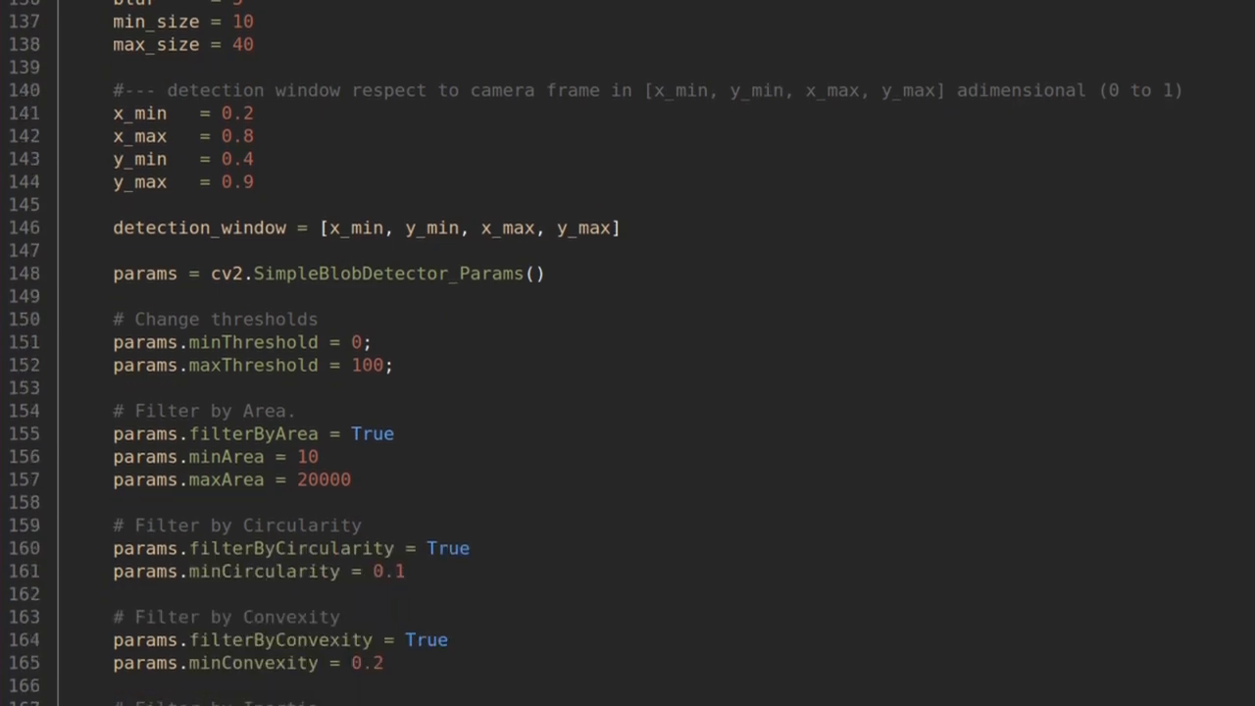
scroll(down, 3)
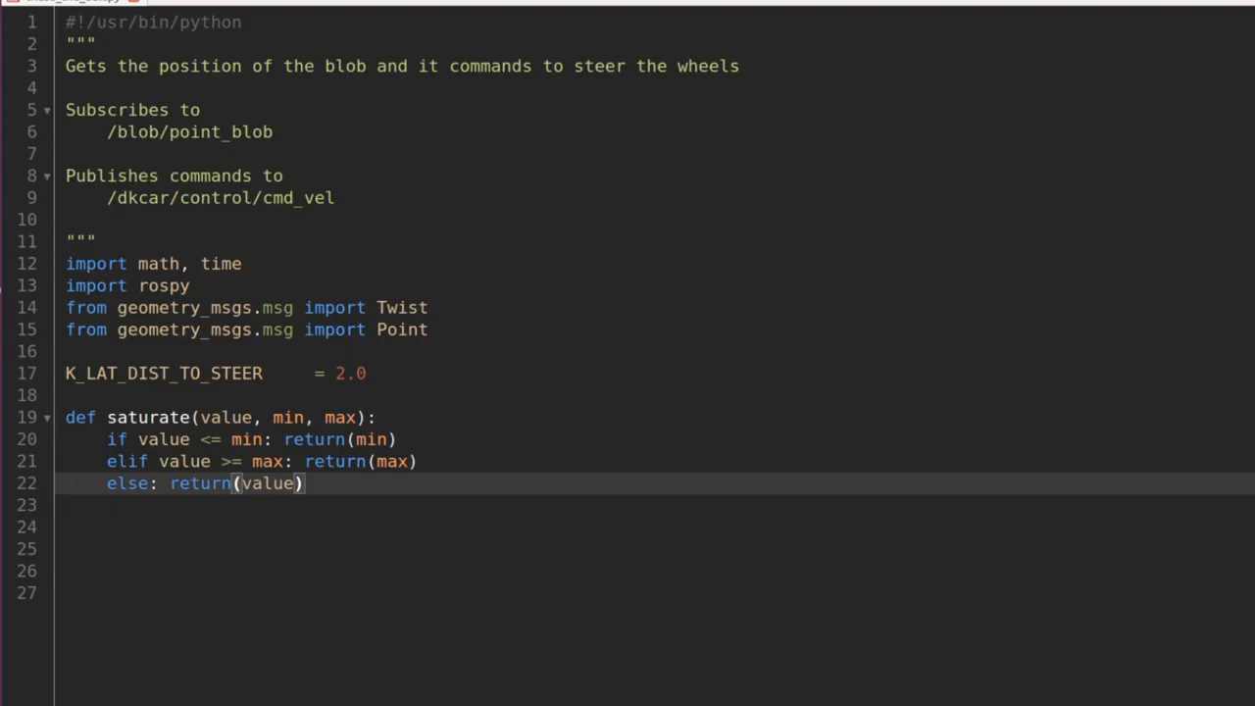
Step: Type the ChaseBall class with position defaults and a Twist publisher on /dkcar/control/cmd_vel
text(class ChaseBall():)
text(self.blob_y         =)
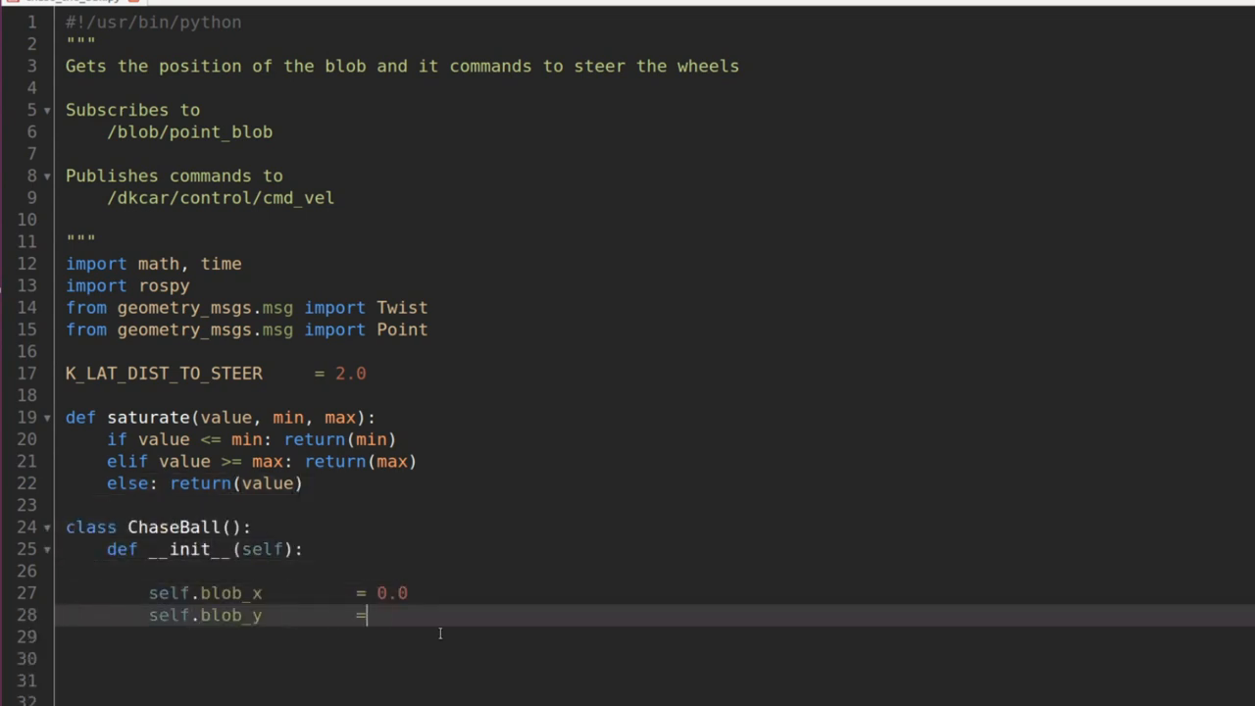
text(0.0)
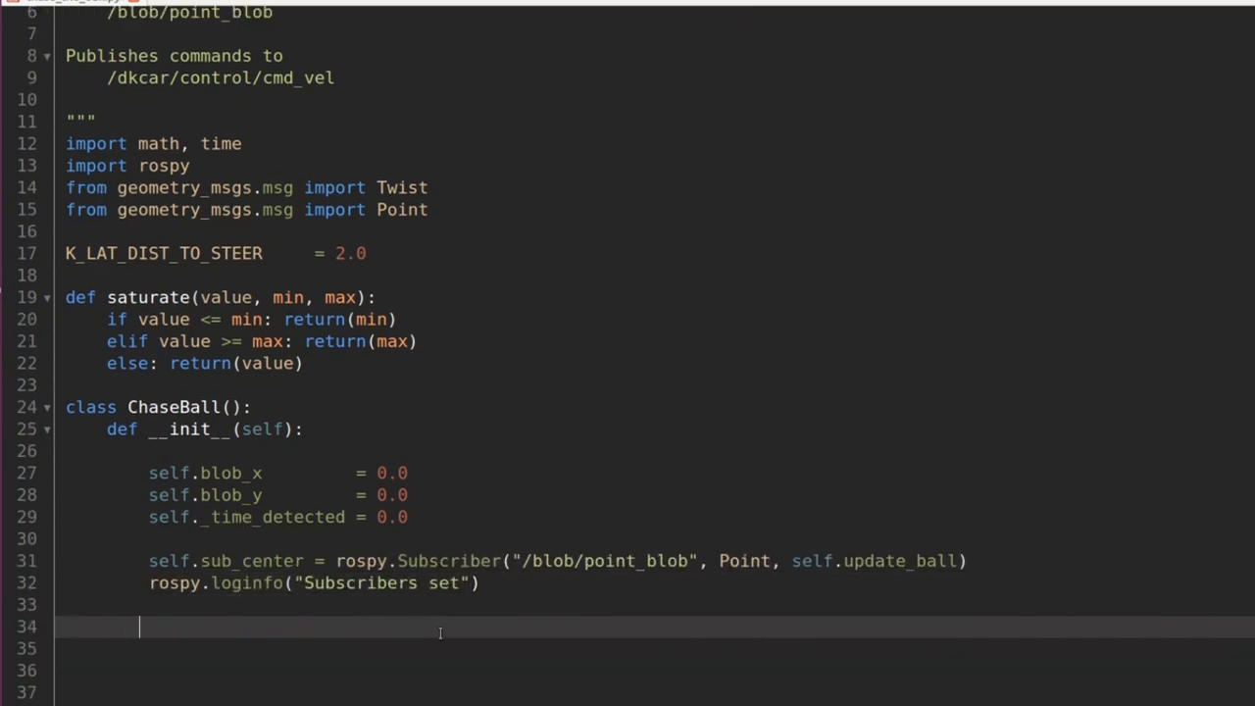
text(self.pub_twist = rospy.Publisher("/dkcar/control/cmd_vel", Twist, queue_size=5))
text(Based on the current ranges, calculate th)
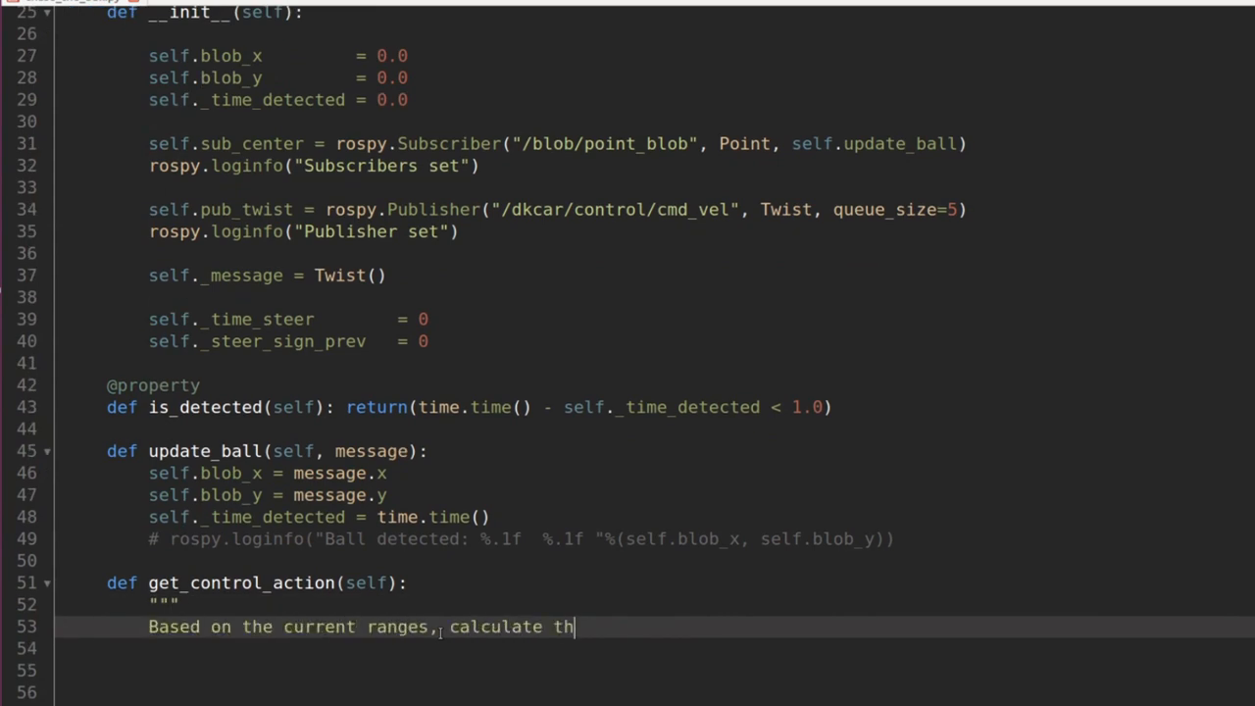
text(e command)
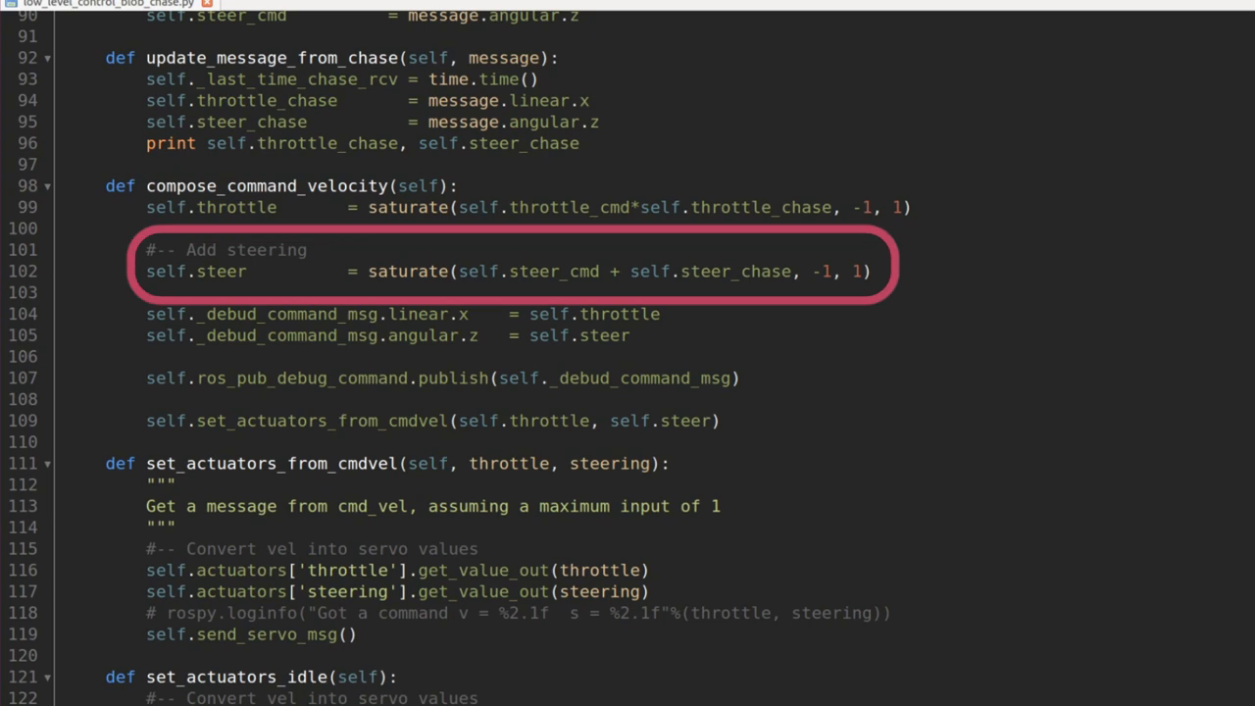
scroll(down, 3)
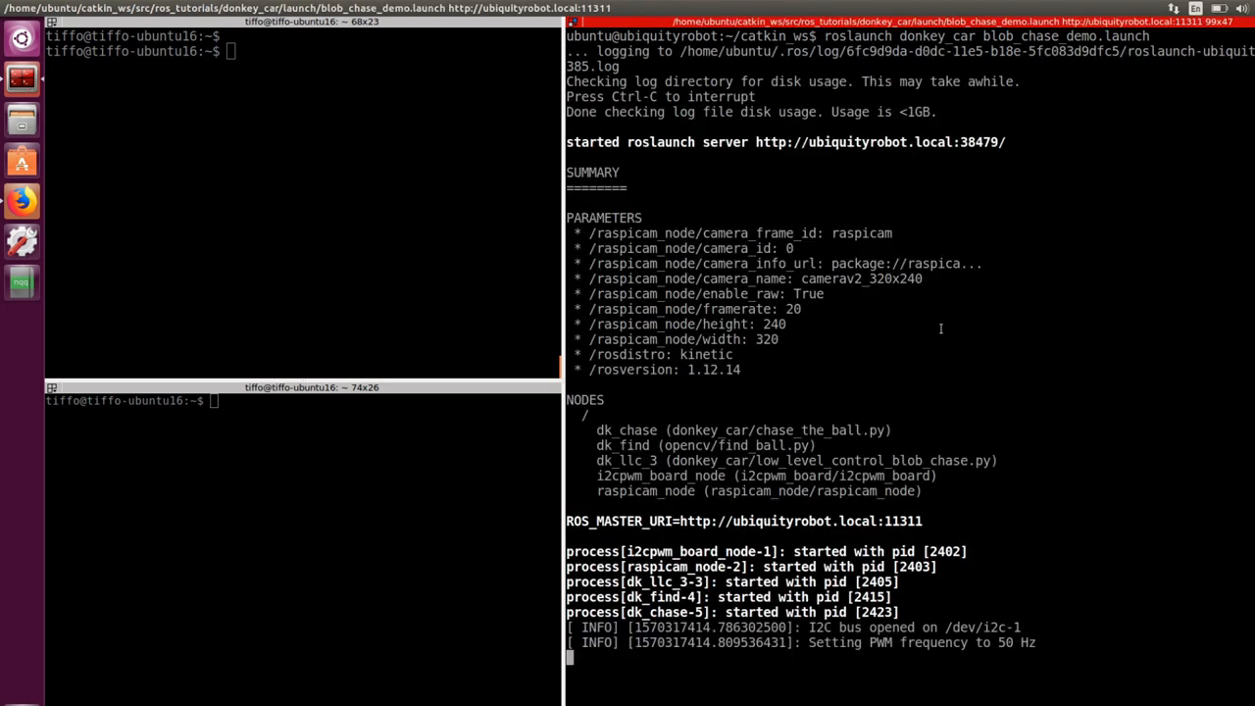
Step: Run rostopic list, then type 'rosrun teleop_twist_keyboard teleop_twist_keyboard.py'
text(rostopic list)
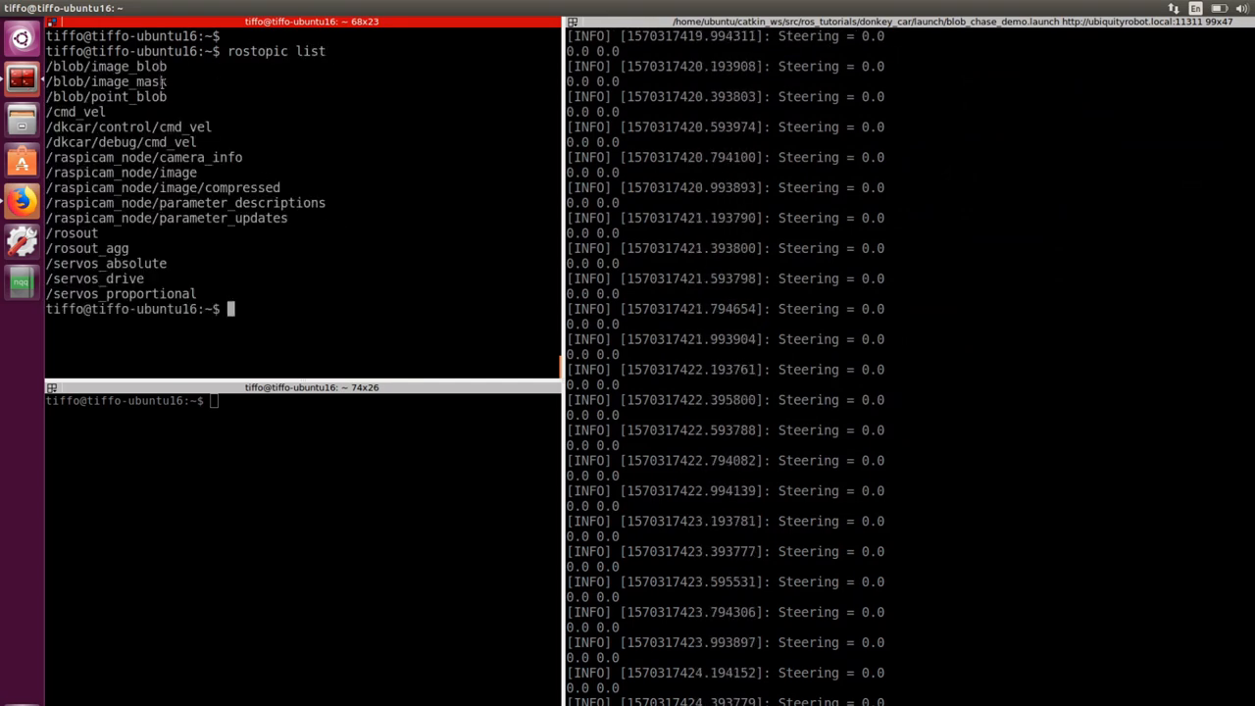
text(rosrun t)
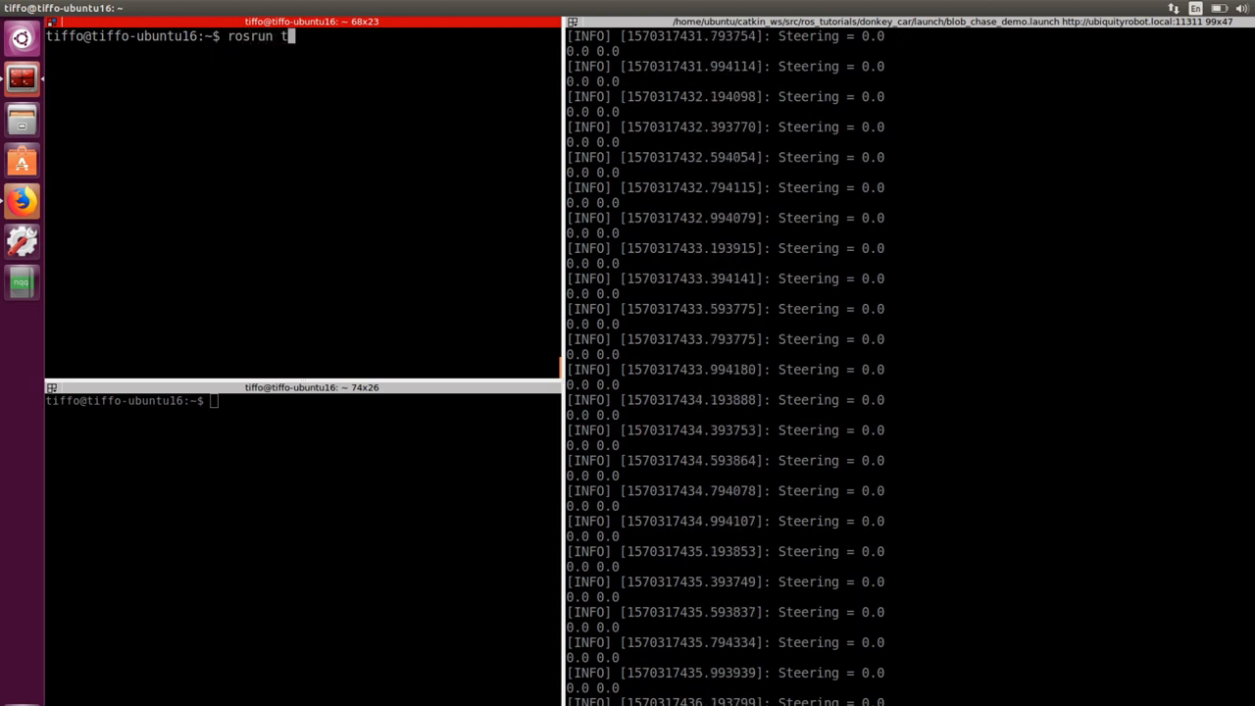
text(eleop_twist_keyboard)
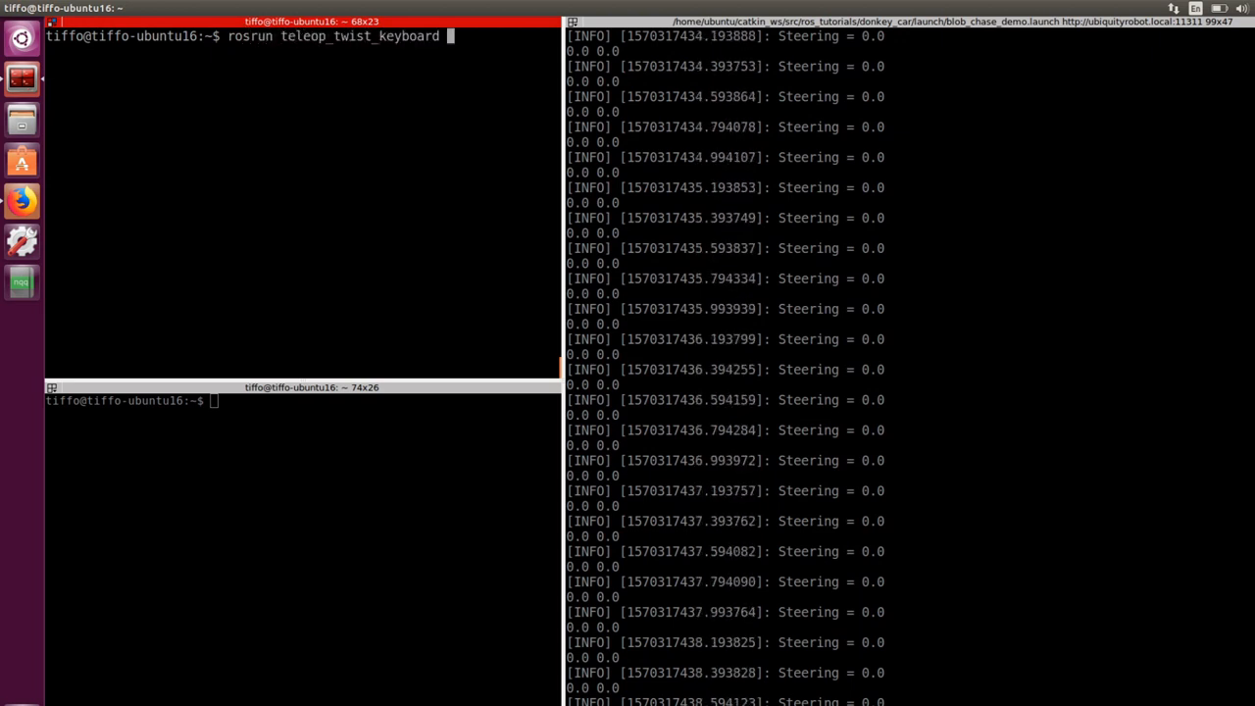
text(teleop_twist_keyboard.py)
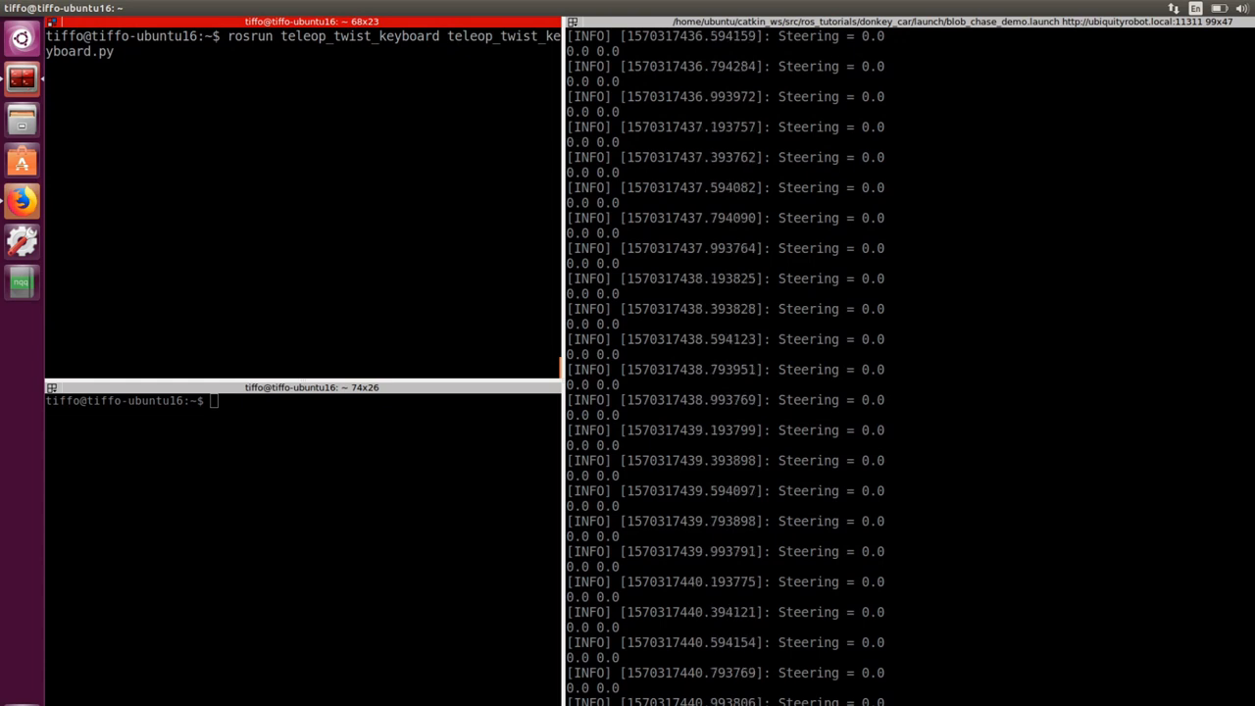